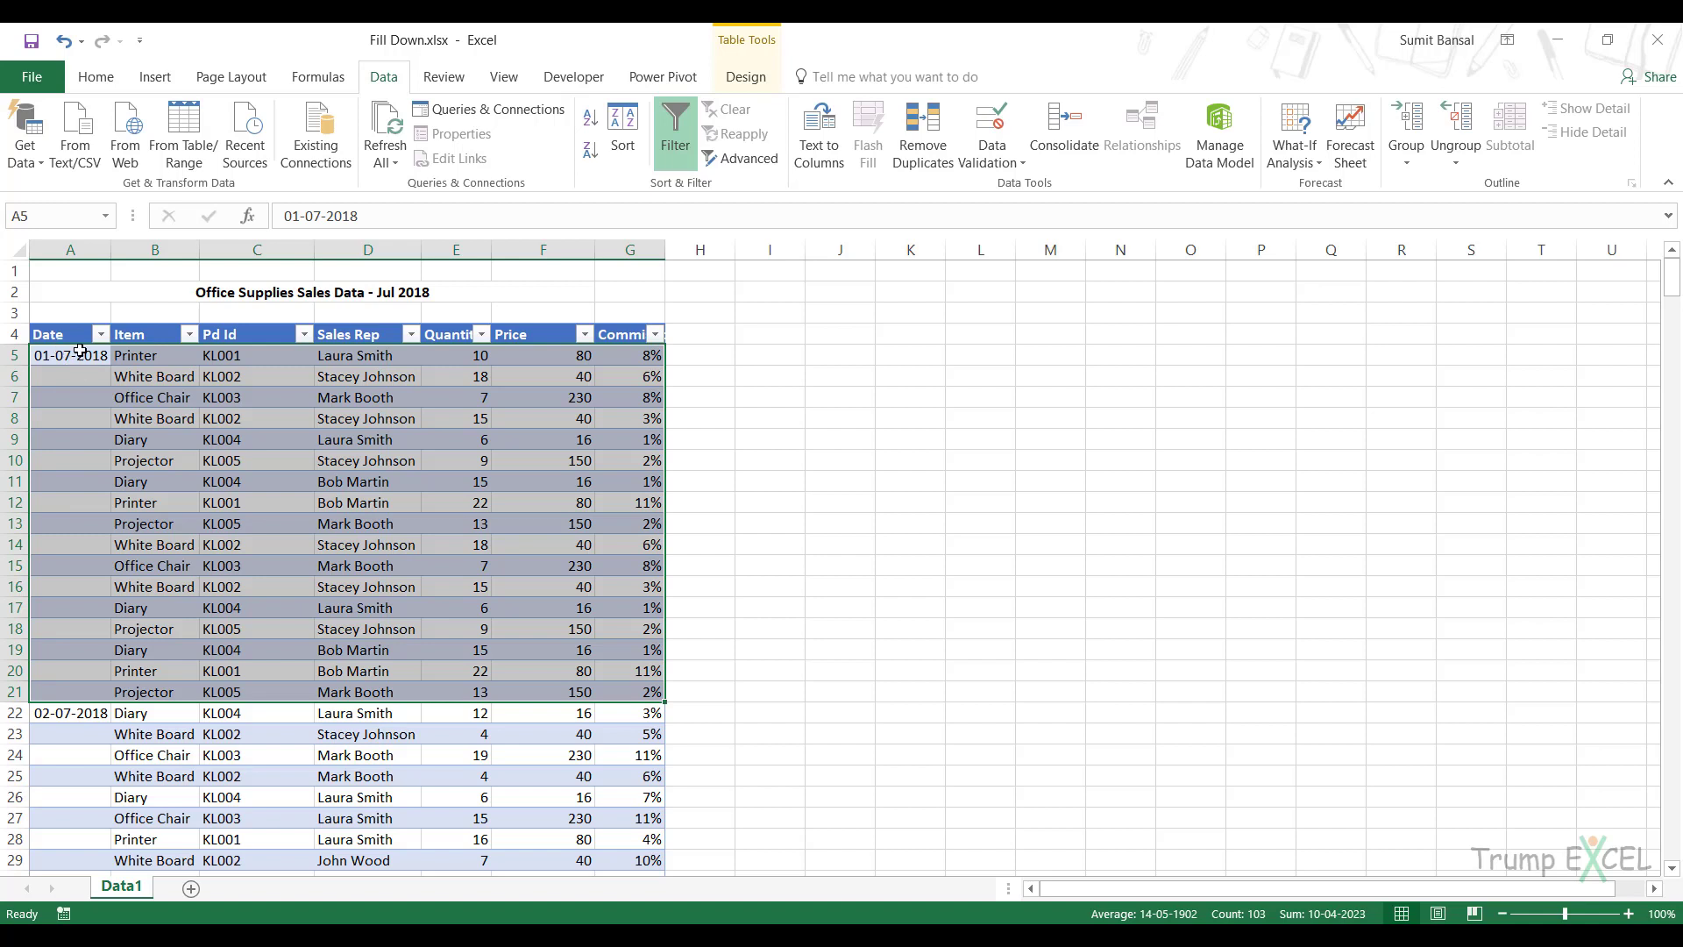
{"action": "mouse_move", "coordinate": [137, 633]}
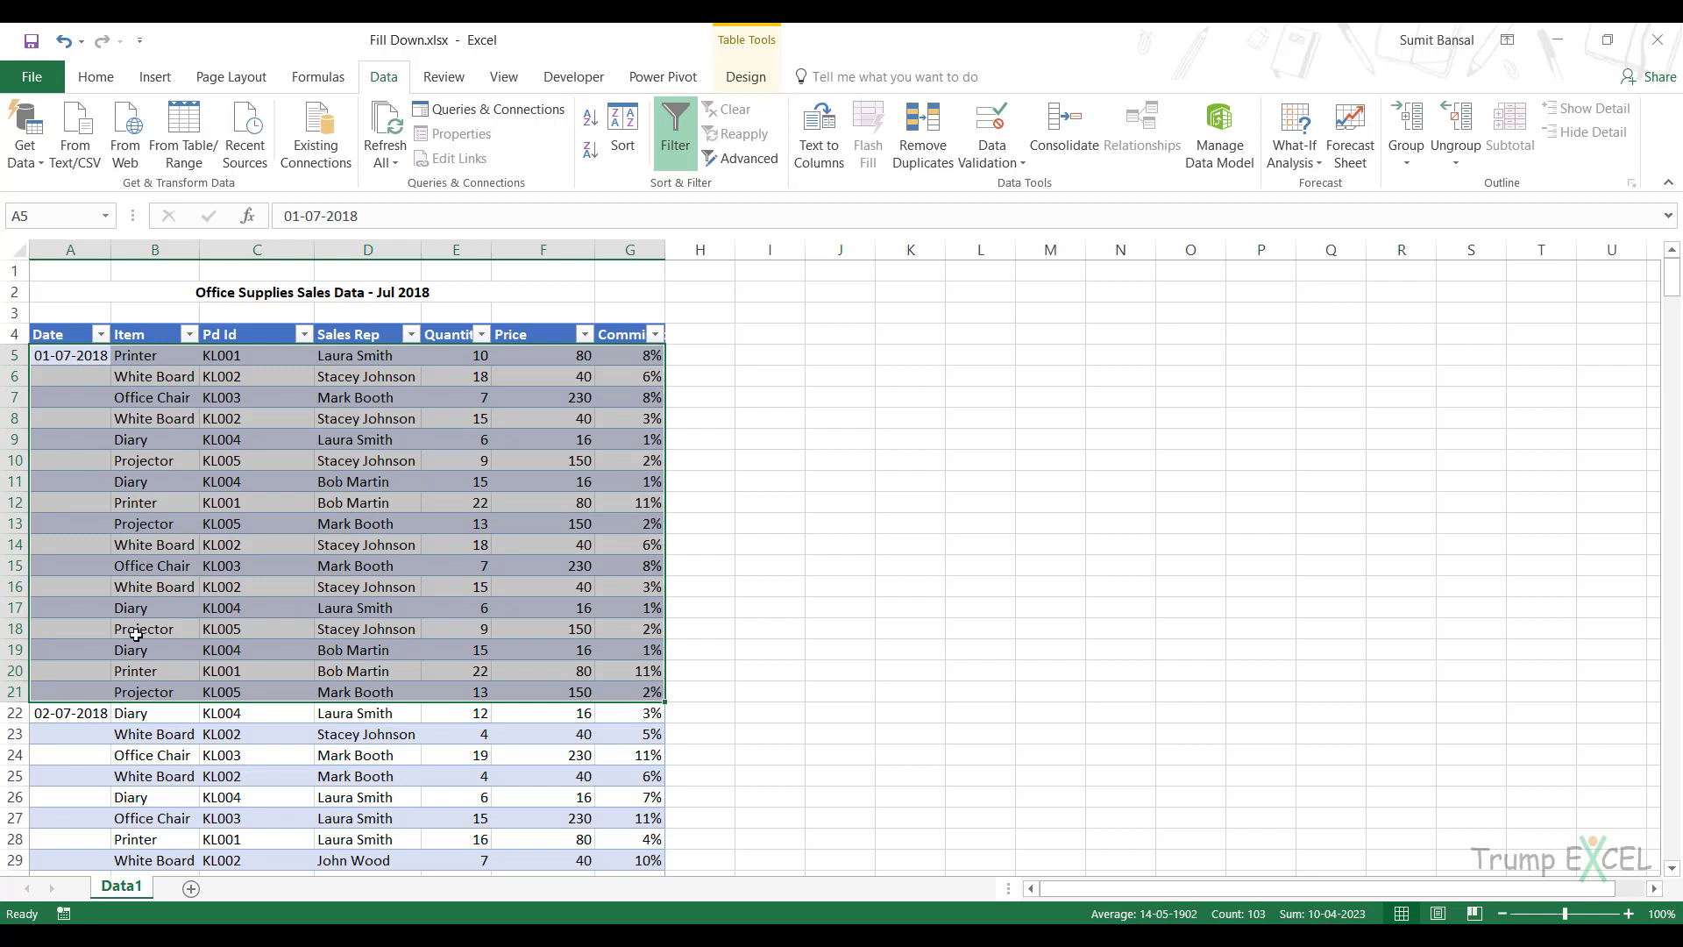
Select a cell in the Office Supplies sales table and load it via Data > From Table/Range.
{"action": "scroll", "scroll_direction": "down", "scroll_amount": 3}
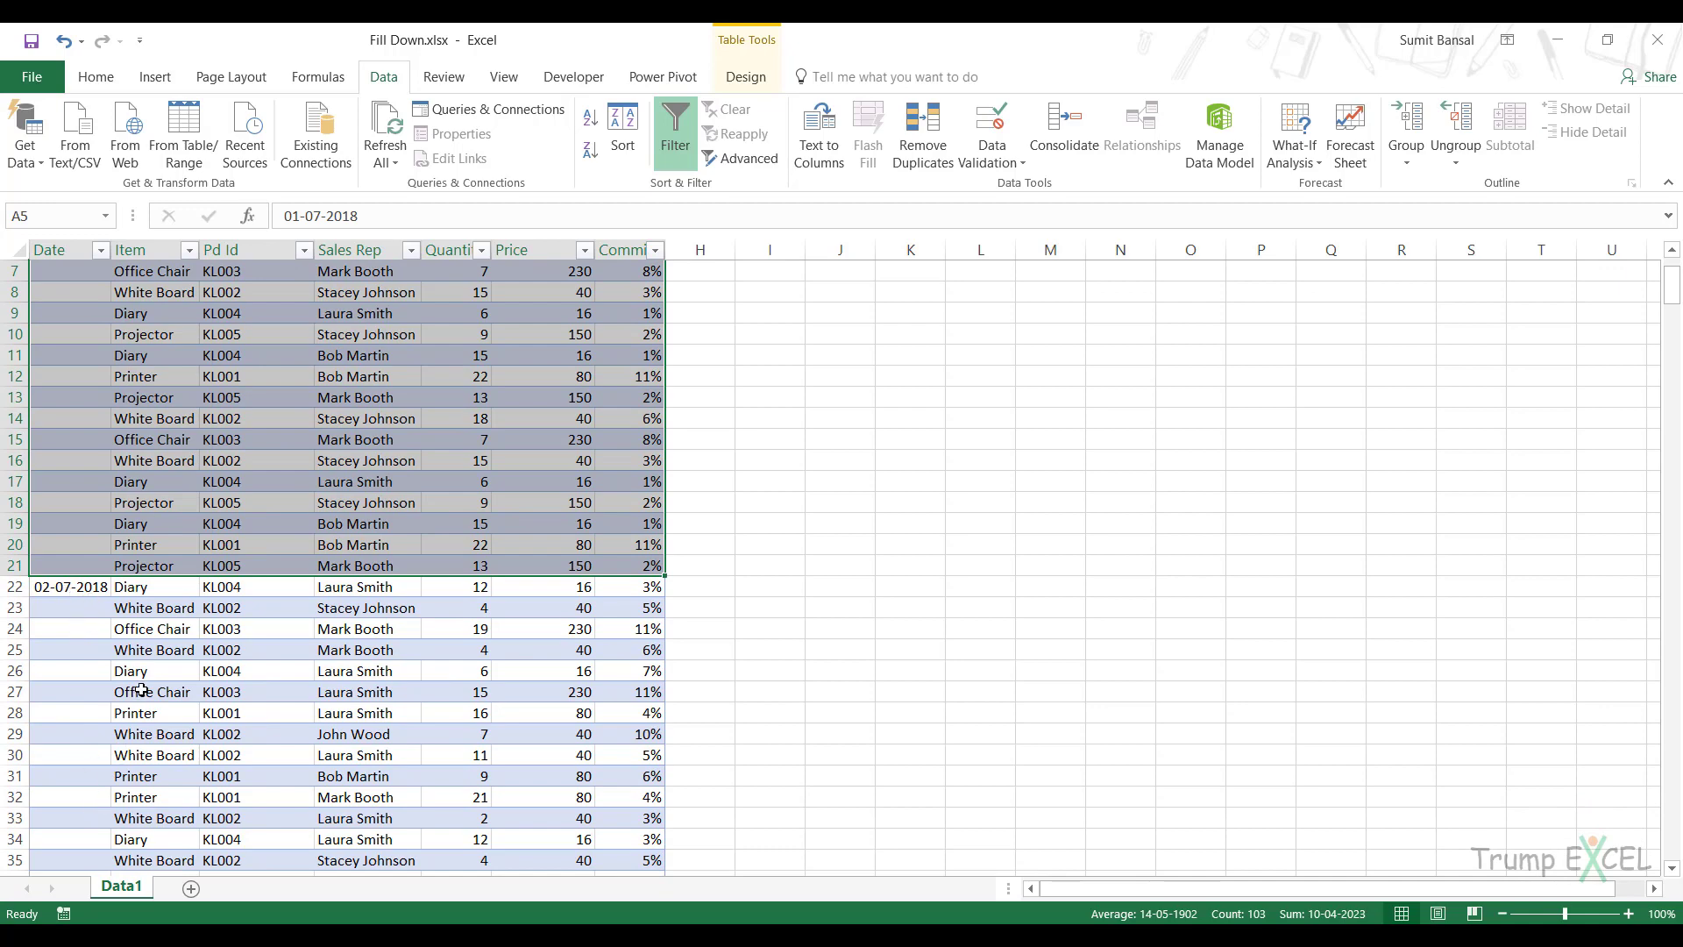
{"action": "scroll", "scroll_direction": "up", "scroll_amount": 3}
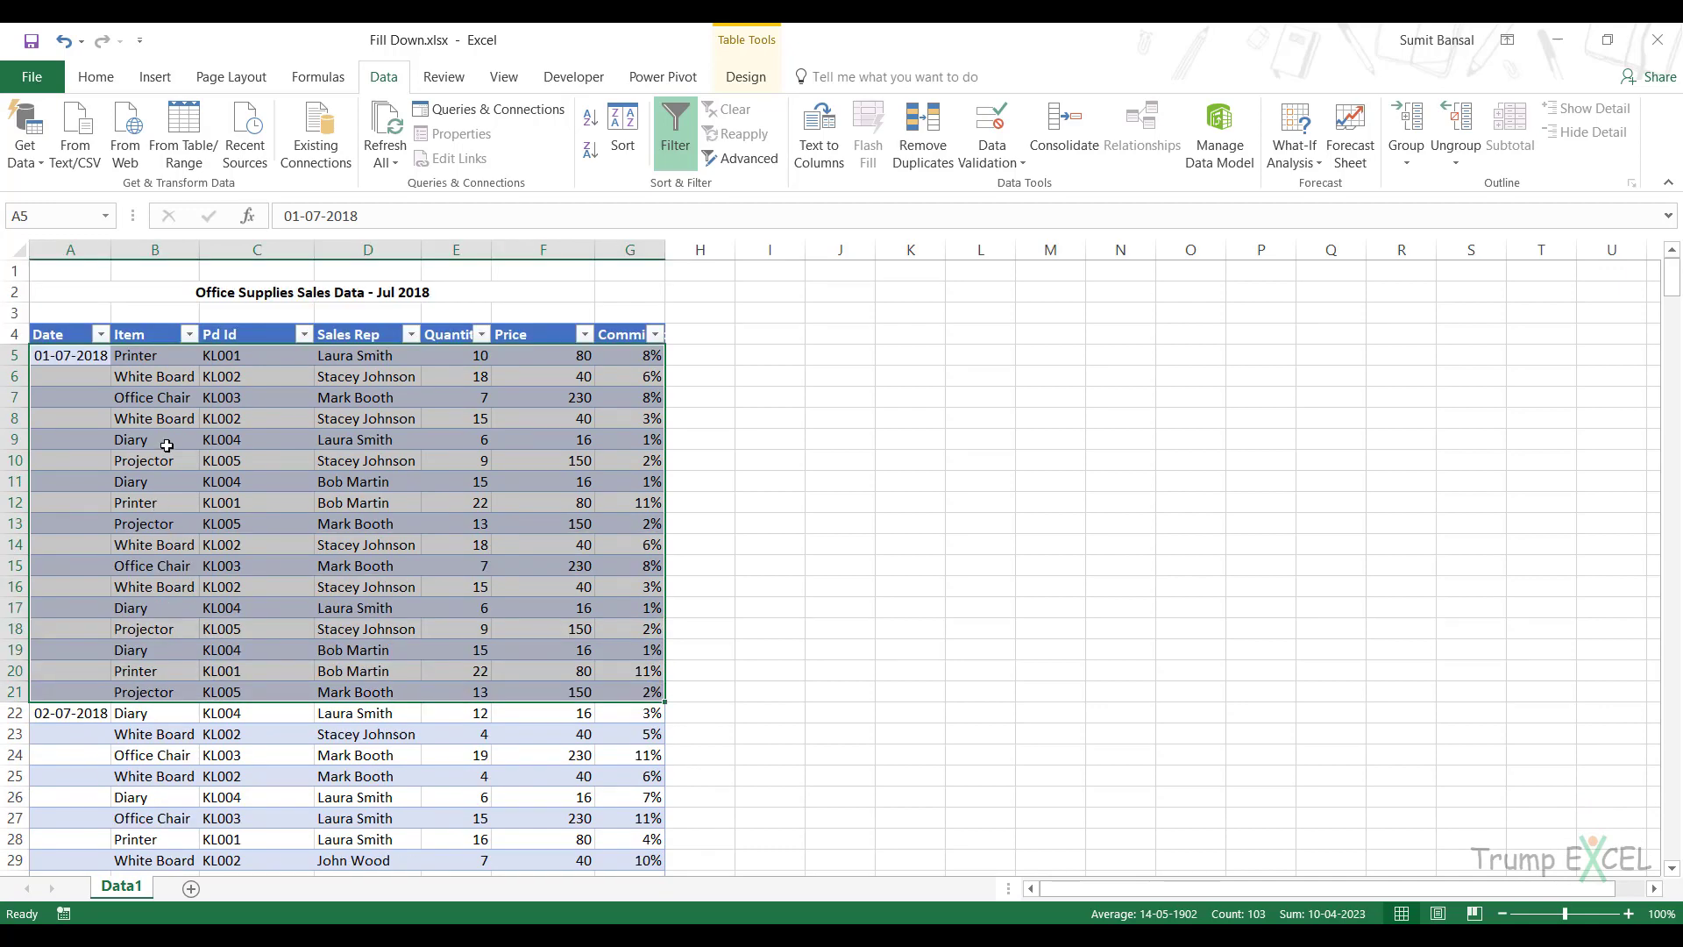
{"action": "left_click", "coordinate": [130, 438]}
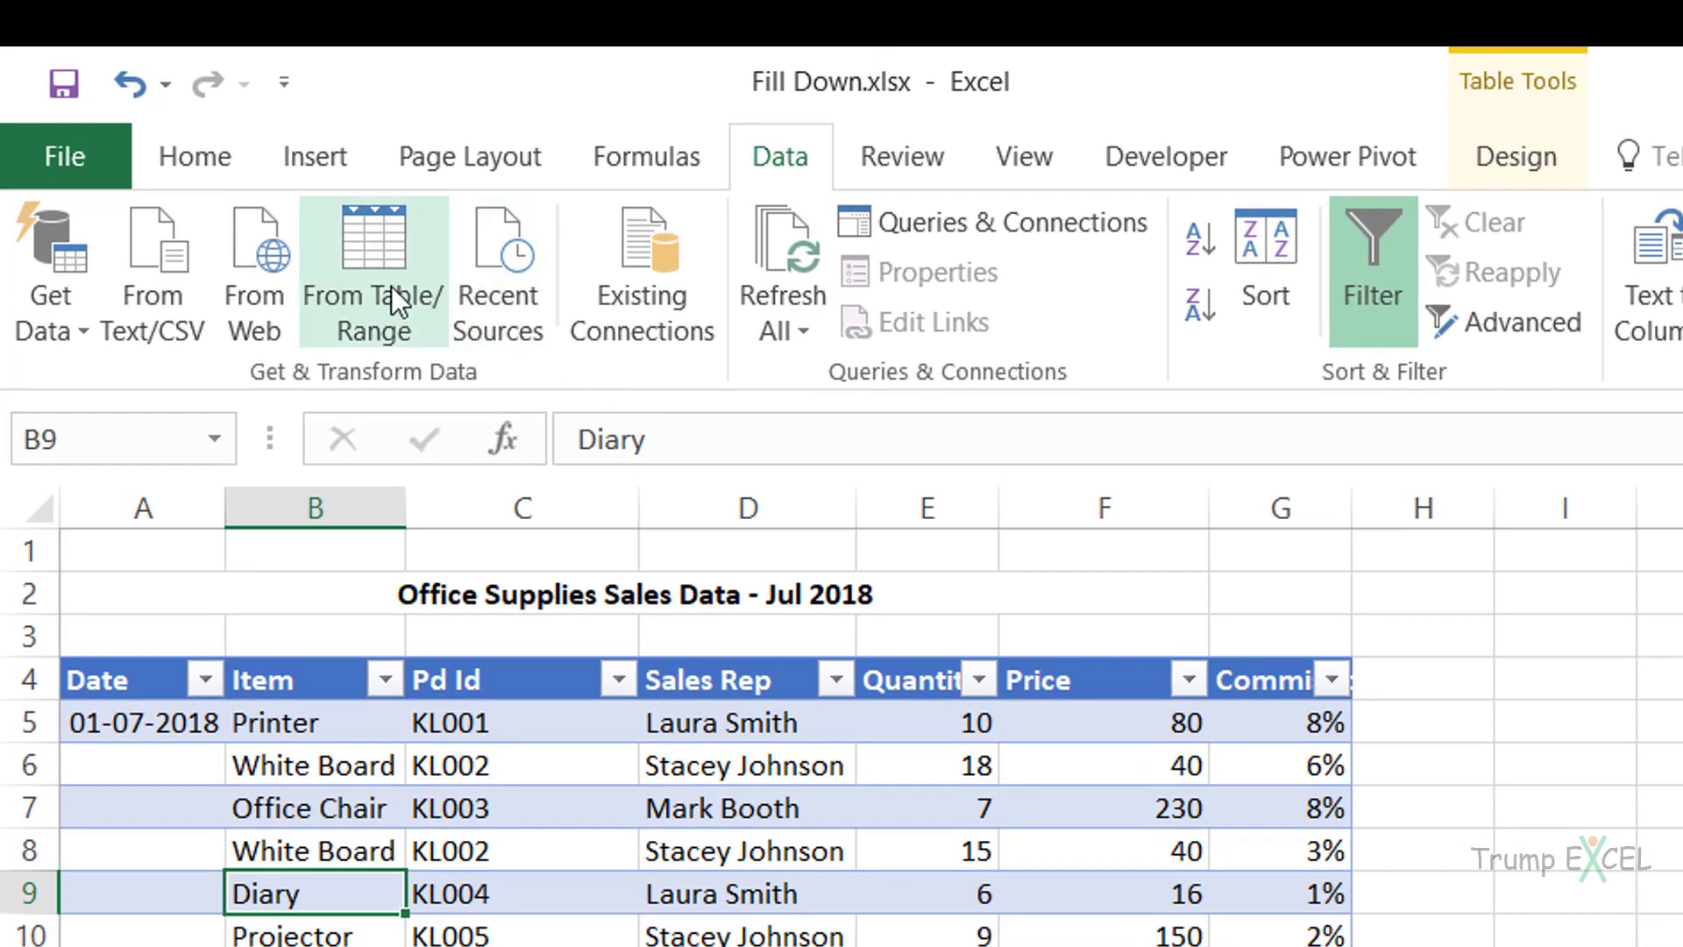
{"action": "left_click", "coordinate": [372, 272]}
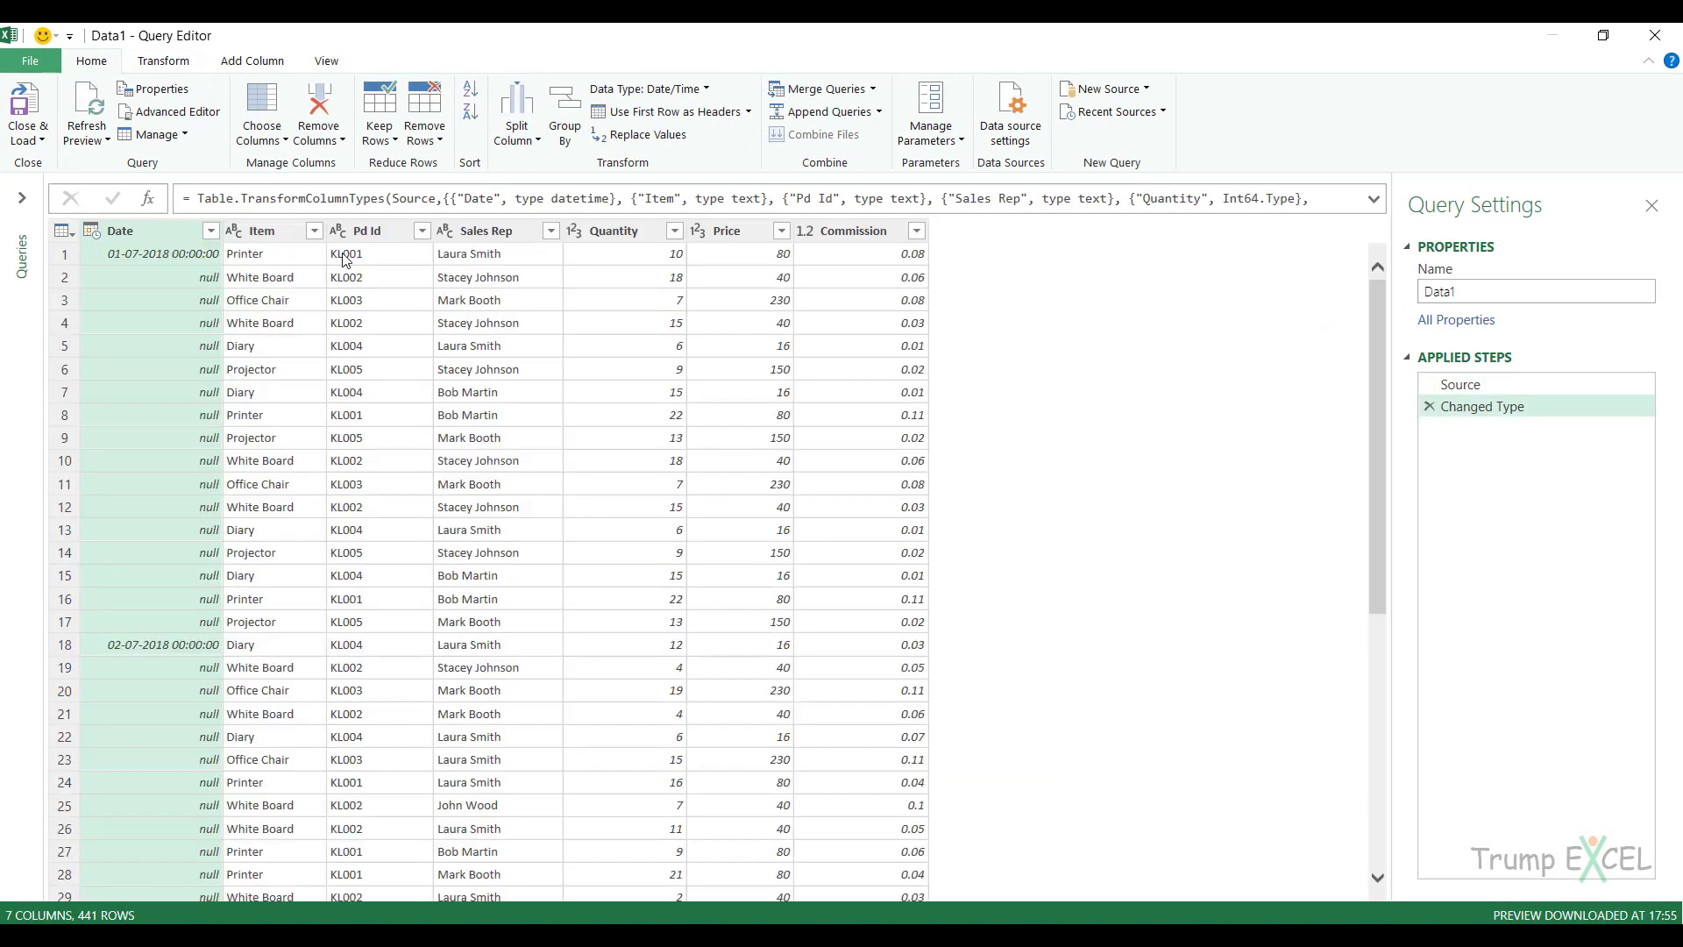
{"action": "mouse_move", "coordinate": [237, 361]}
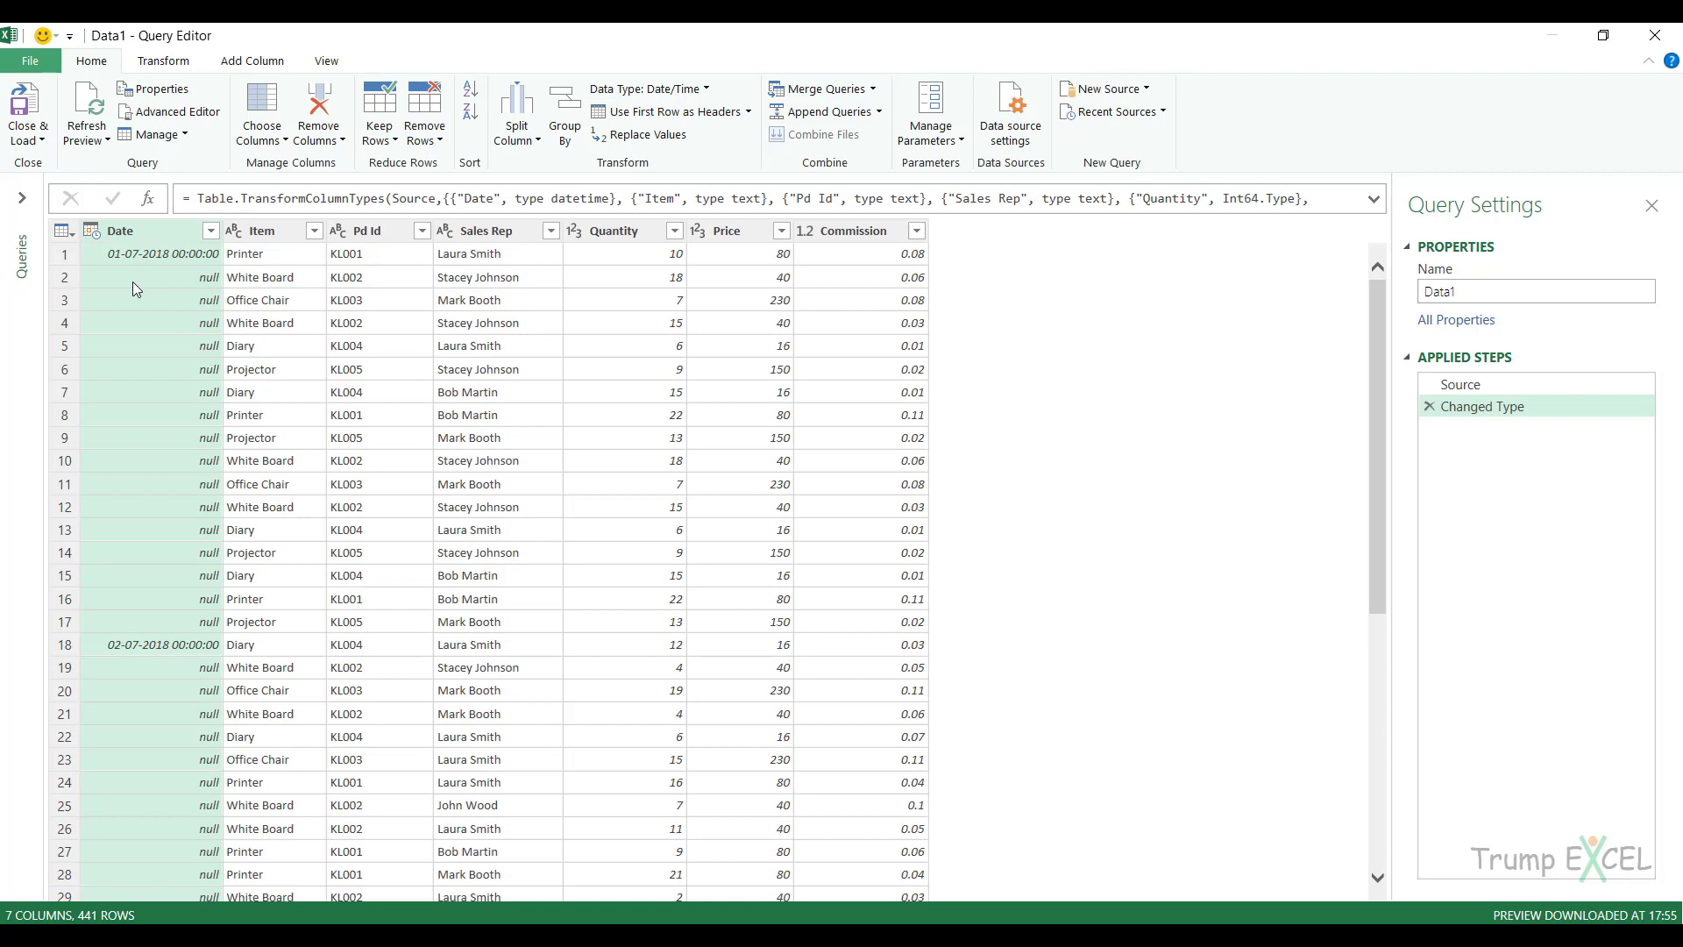
{"action": "mouse_move", "coordinate": [187, 284]}
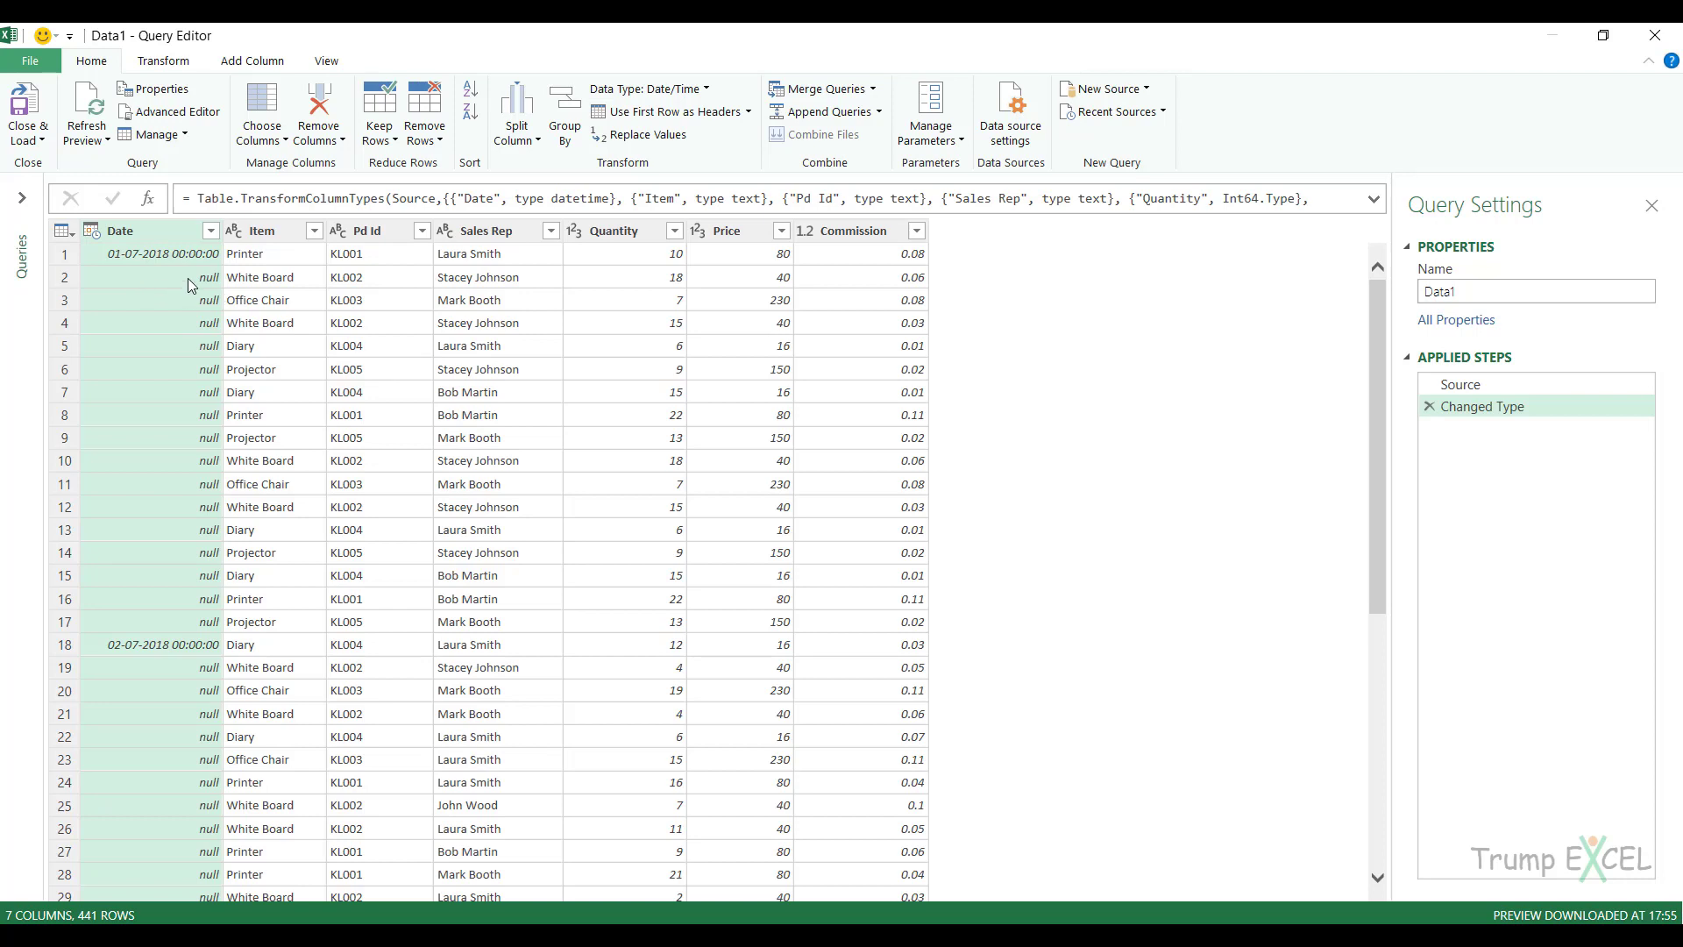
{"action": "mouse_move", "coordinate": [166, 325]}
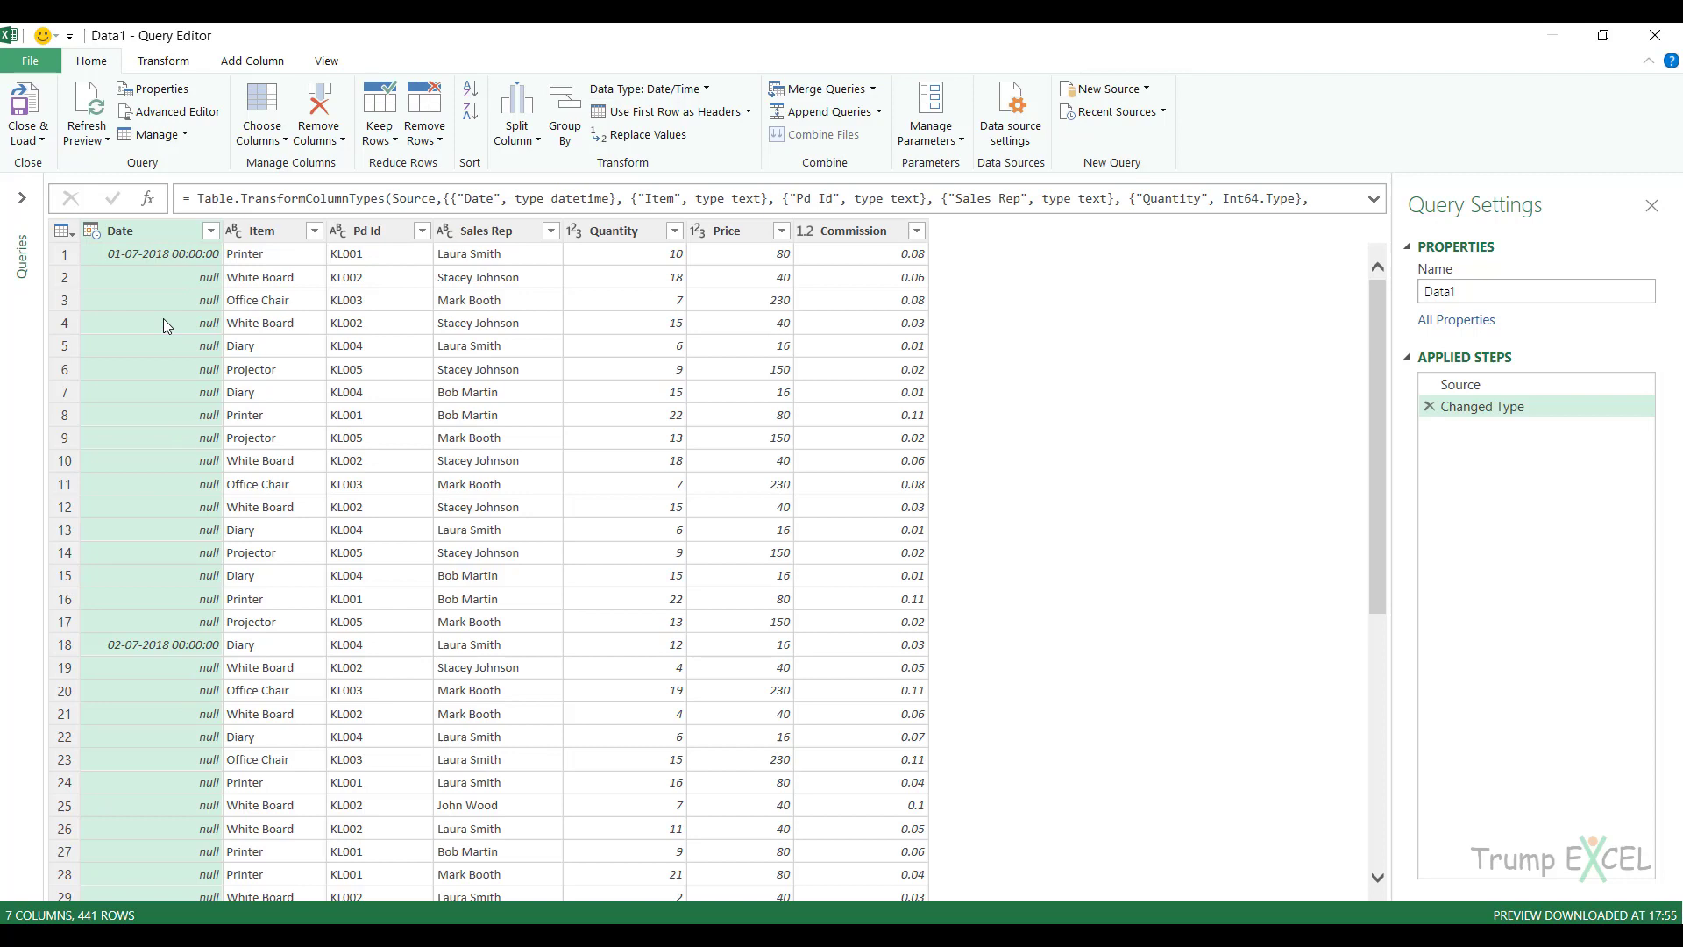
{"action": "mouse_move", "coordinate": [172, 431]}
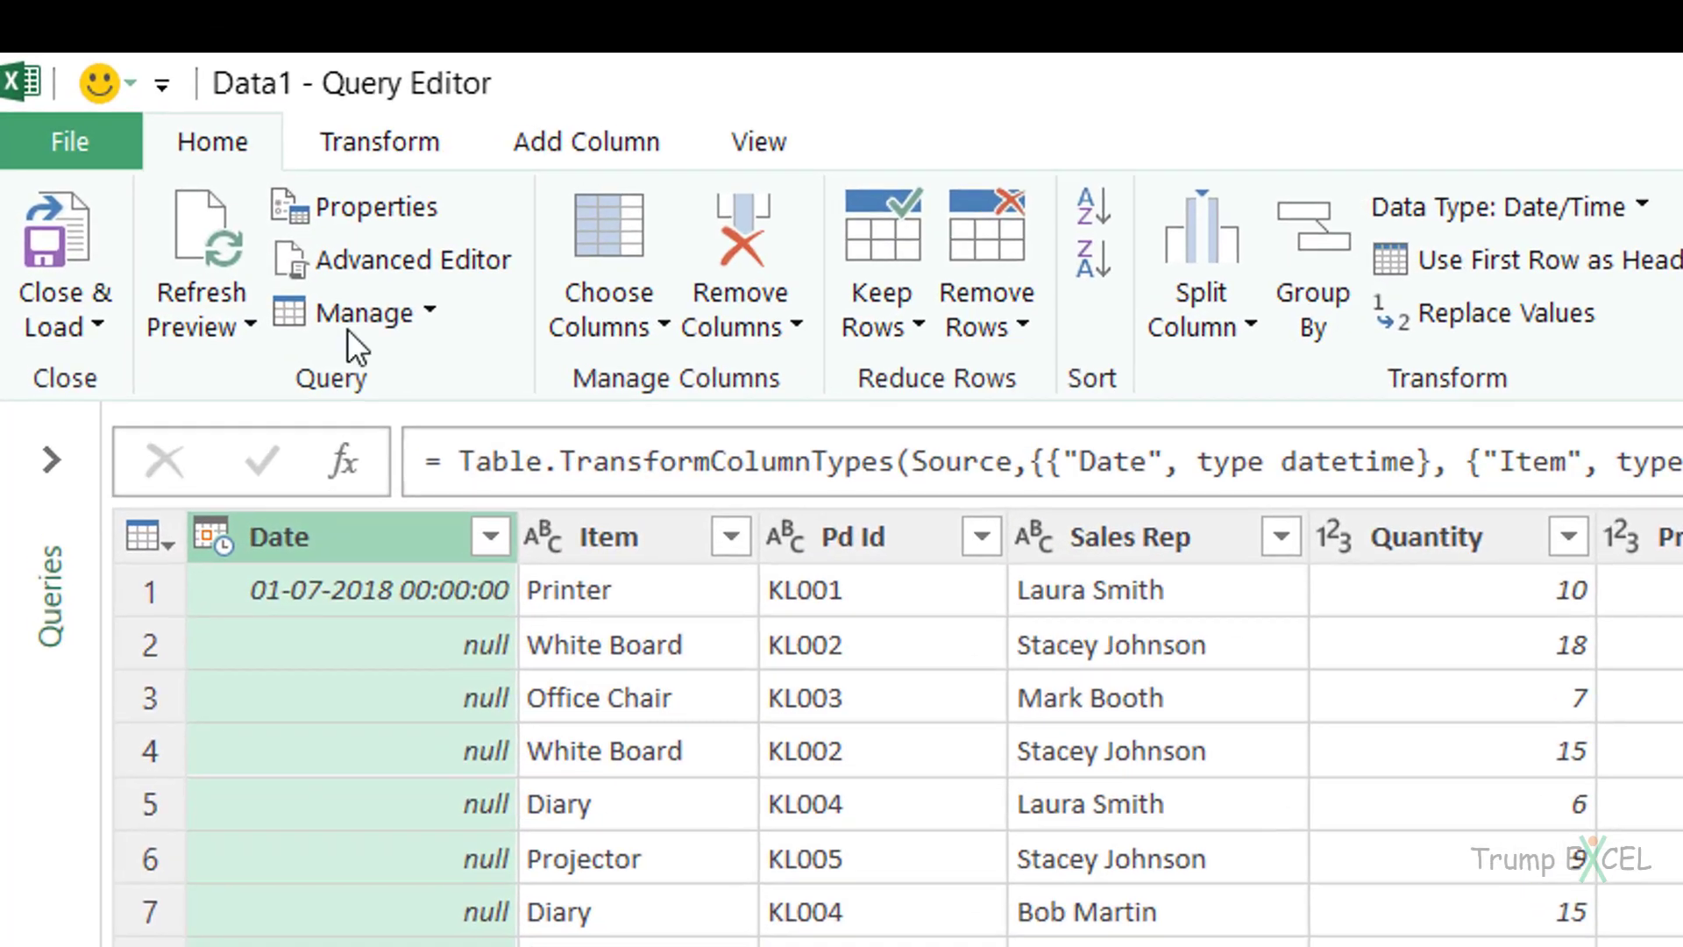
Switch the ribbon to the Transform commands for the Date column.
{"action": "left_click", "coordinate": [380, 140]}
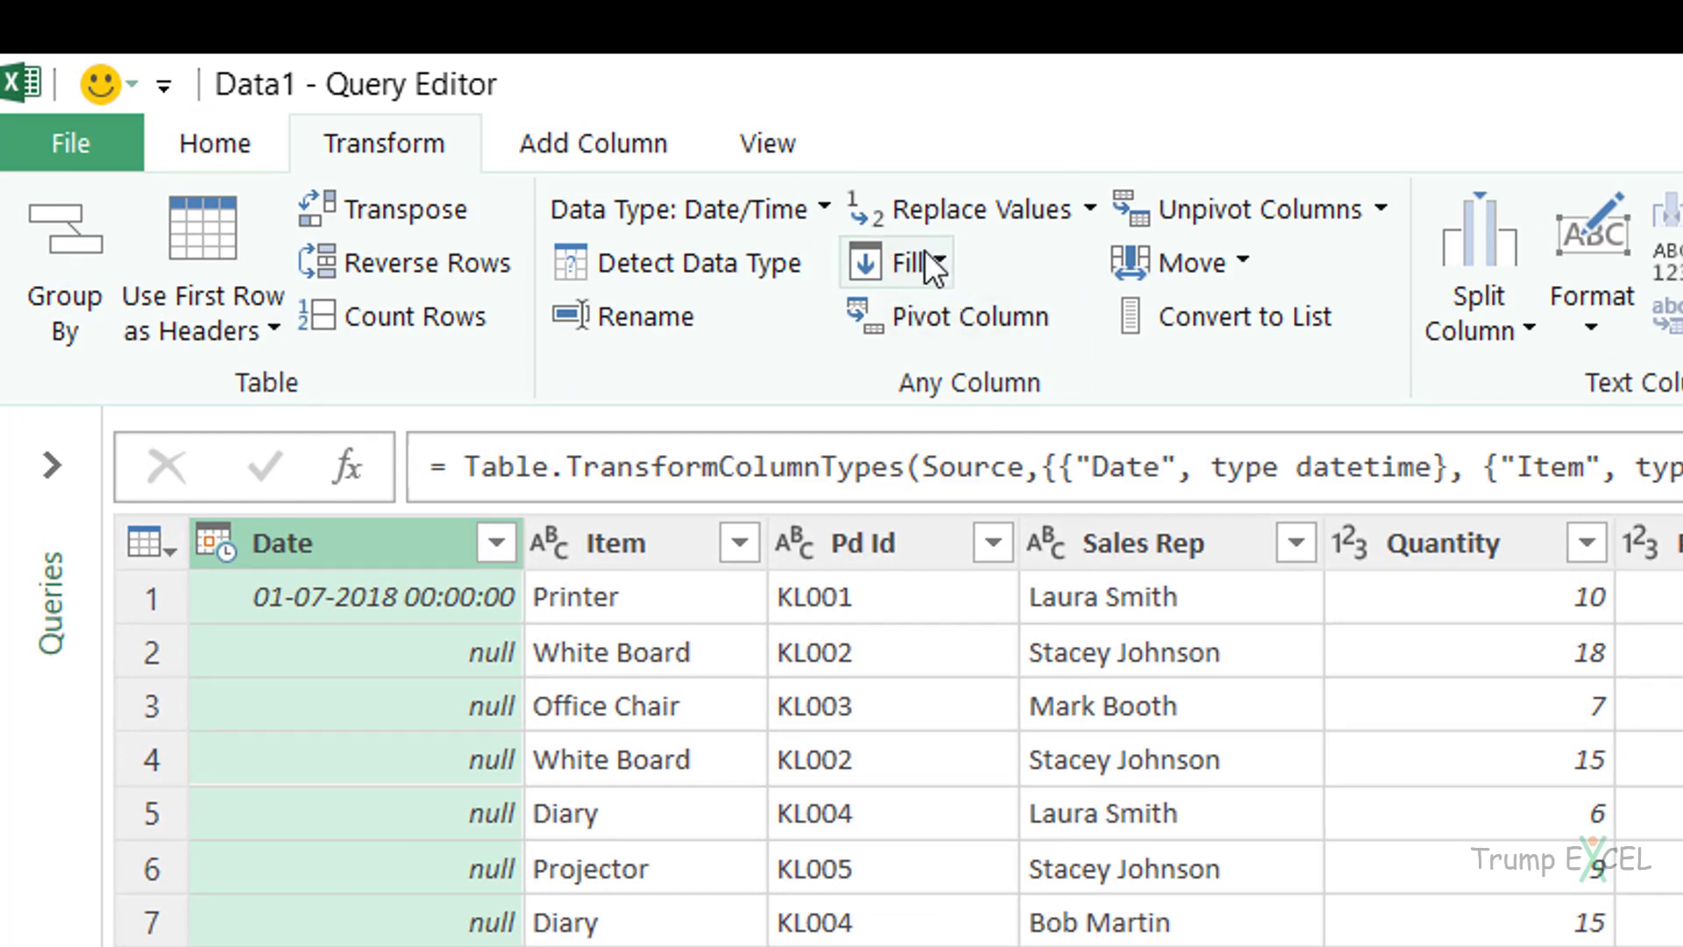
Fill the Date column's null cells down so each date repeats through its rows.
{"action": "left_click", "coordinate": [940, 262]}
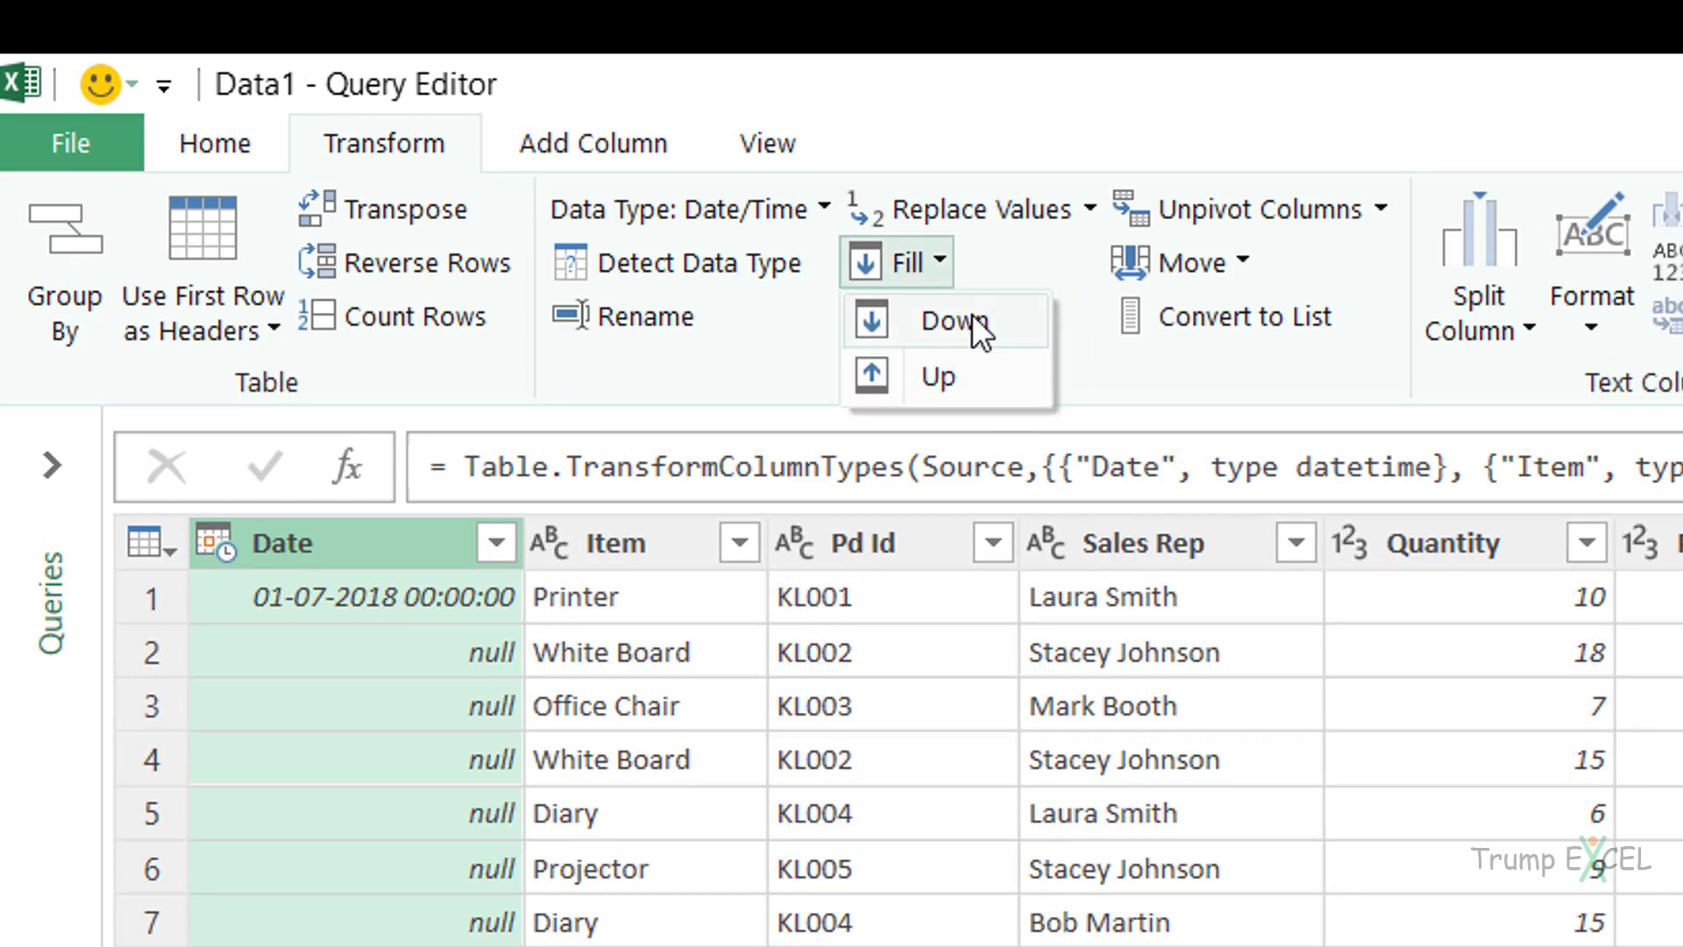
{"action": "mouse_move", "coordinate": [951, 323]}
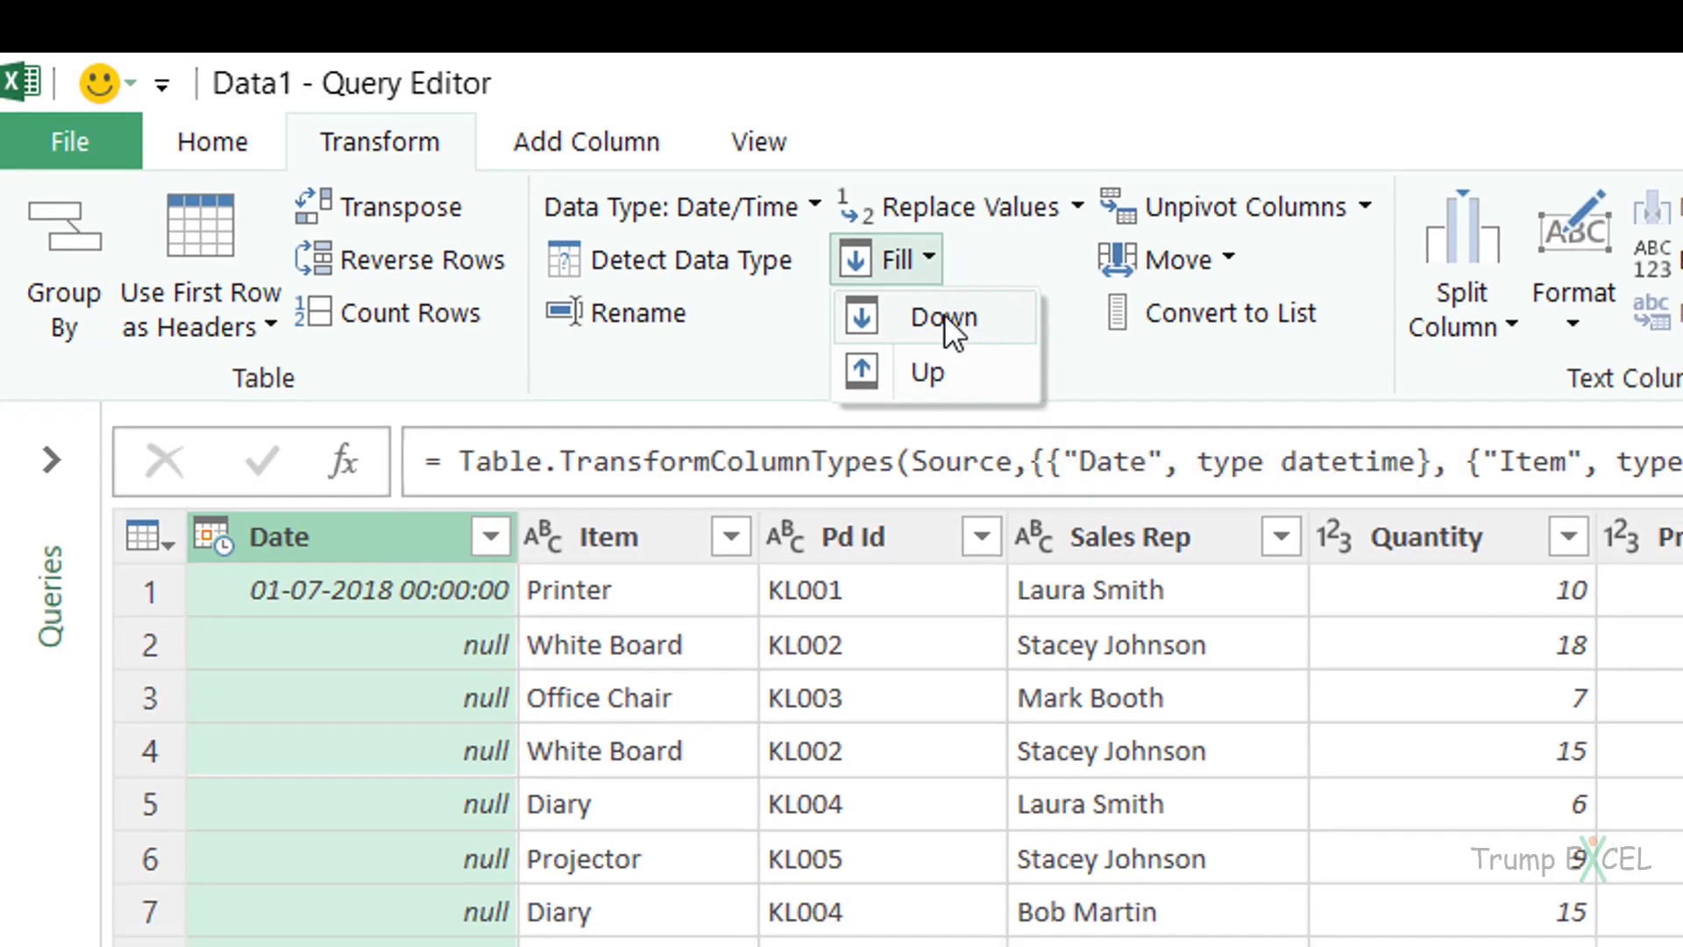
{"action": "left_click", "coordinate": [940, 317]}
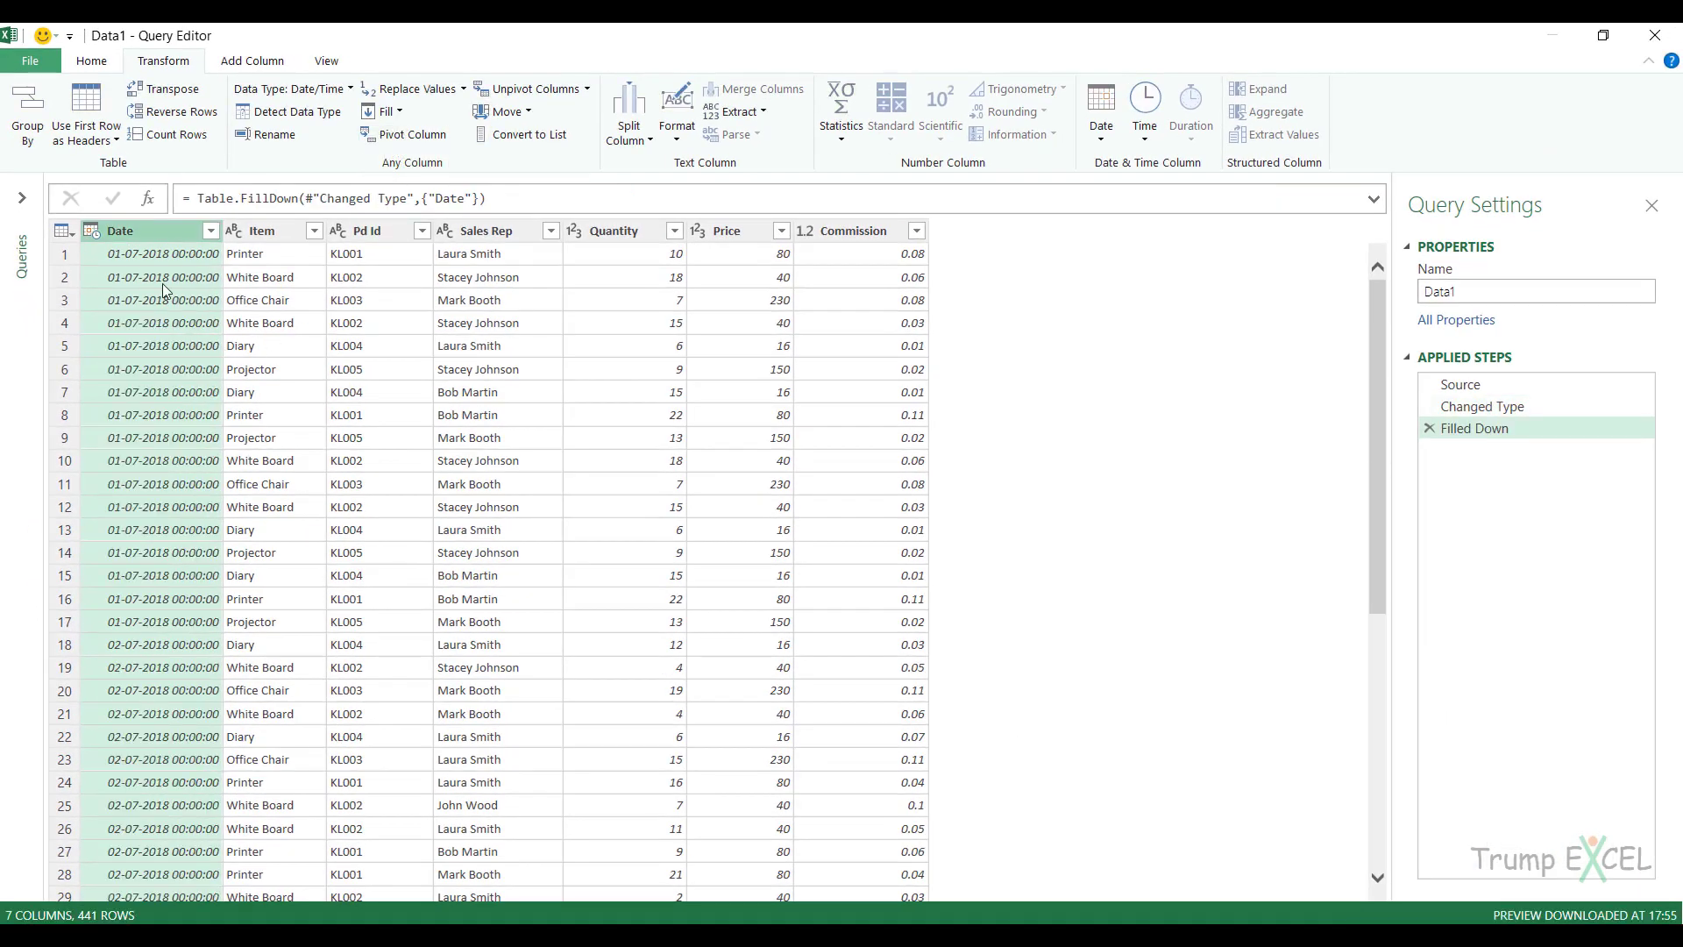
{"action": "left_click", "coordinate": [161, 252]}
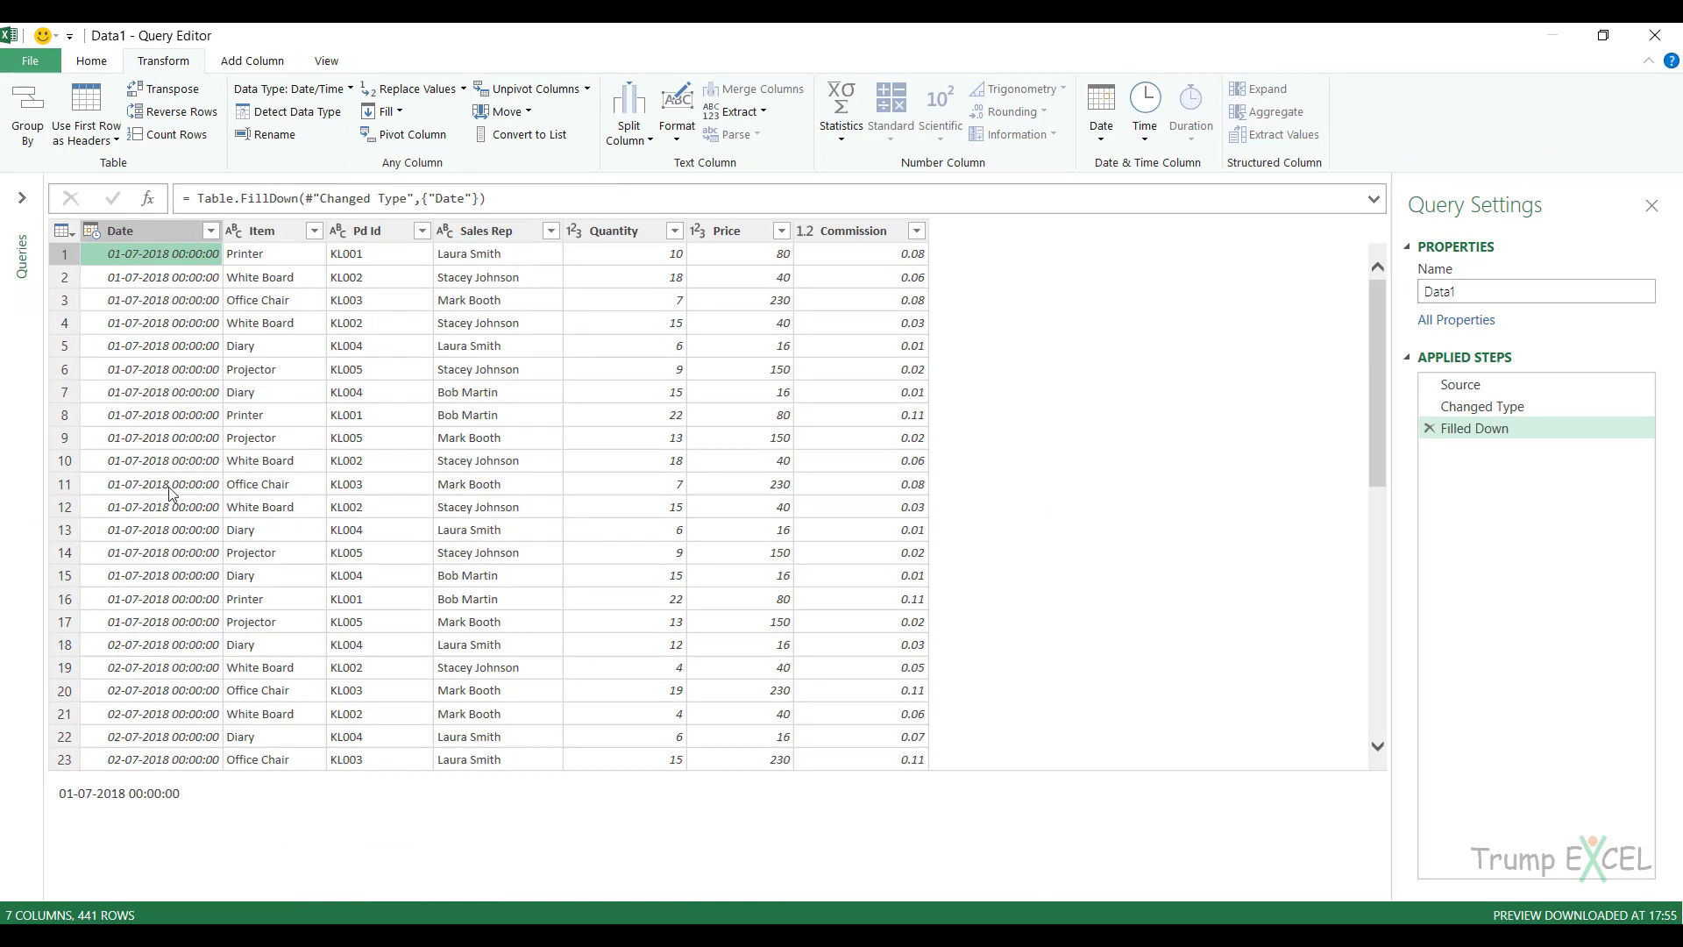
{"action": "mouse_move", "coordinate": [146, 652]}
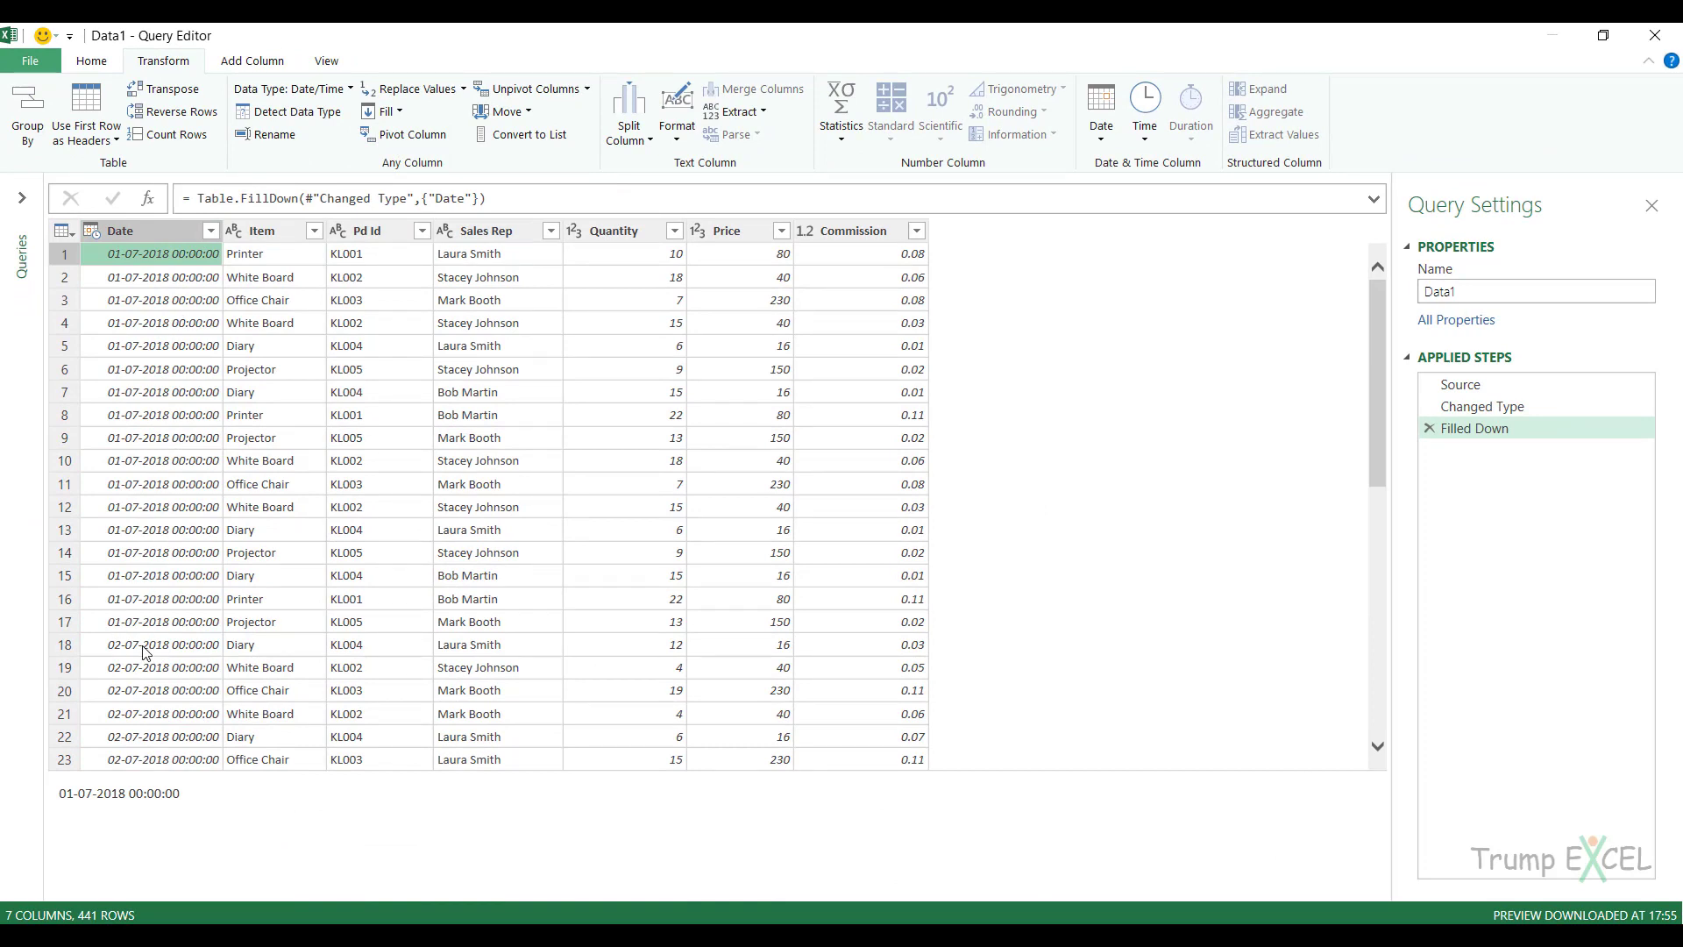
{"action": "left_click", "coordinate": [162, 644]}
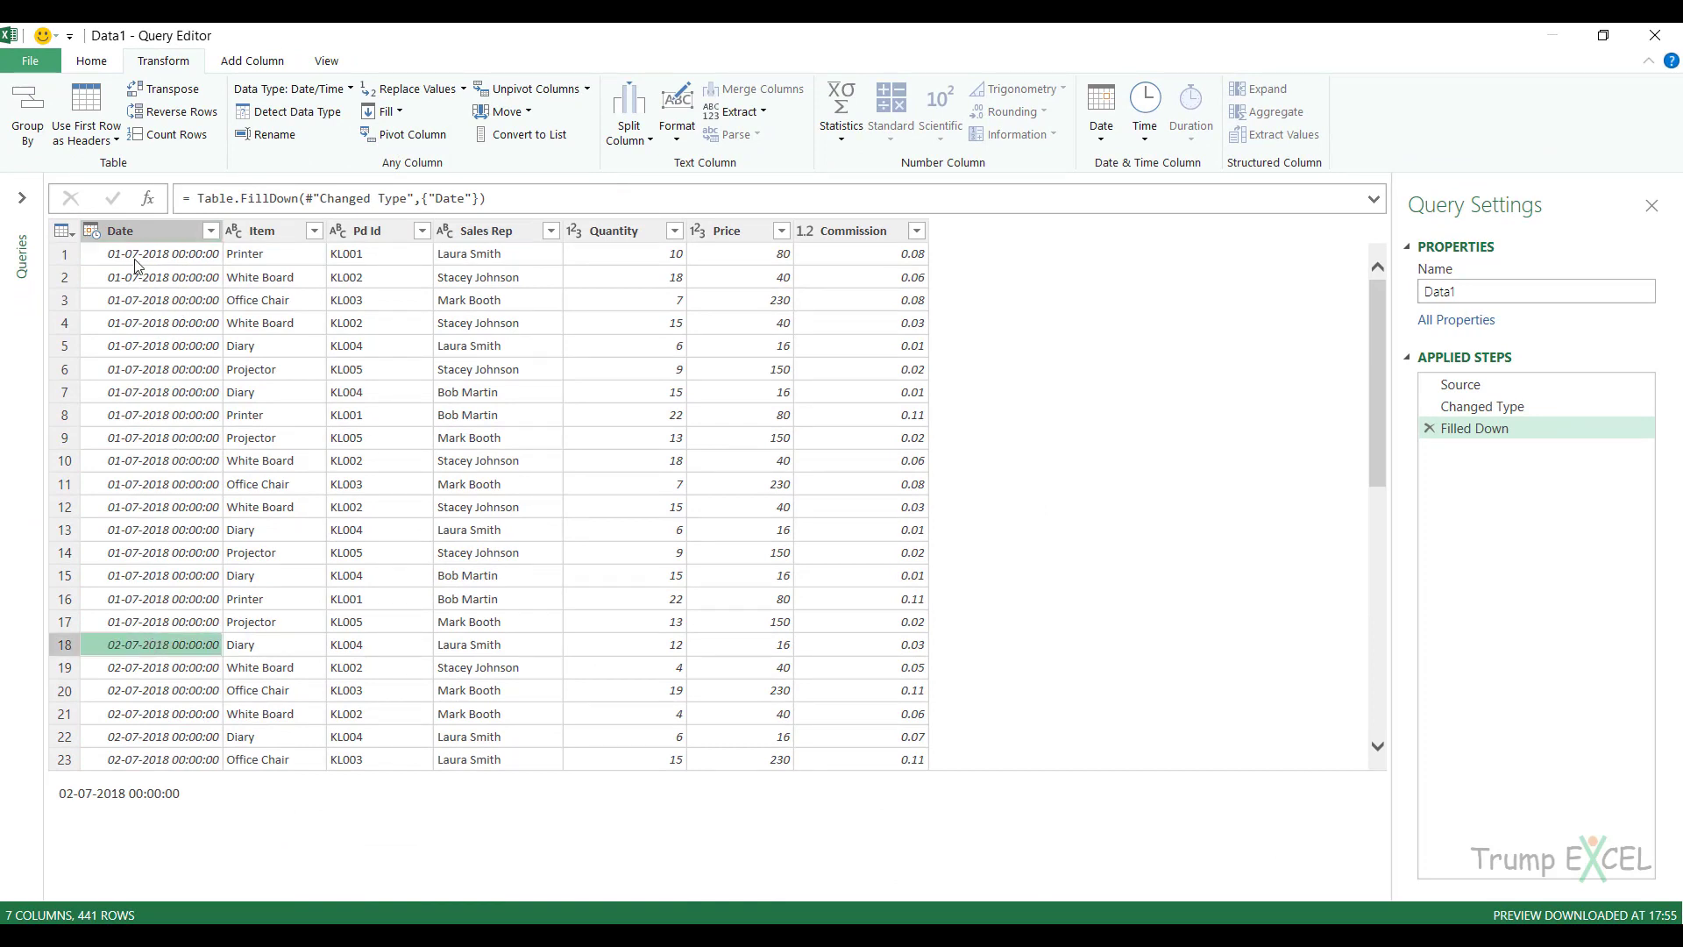
{"action": "scroll", "scroll_direction": "down", "scroll_amount": 3}
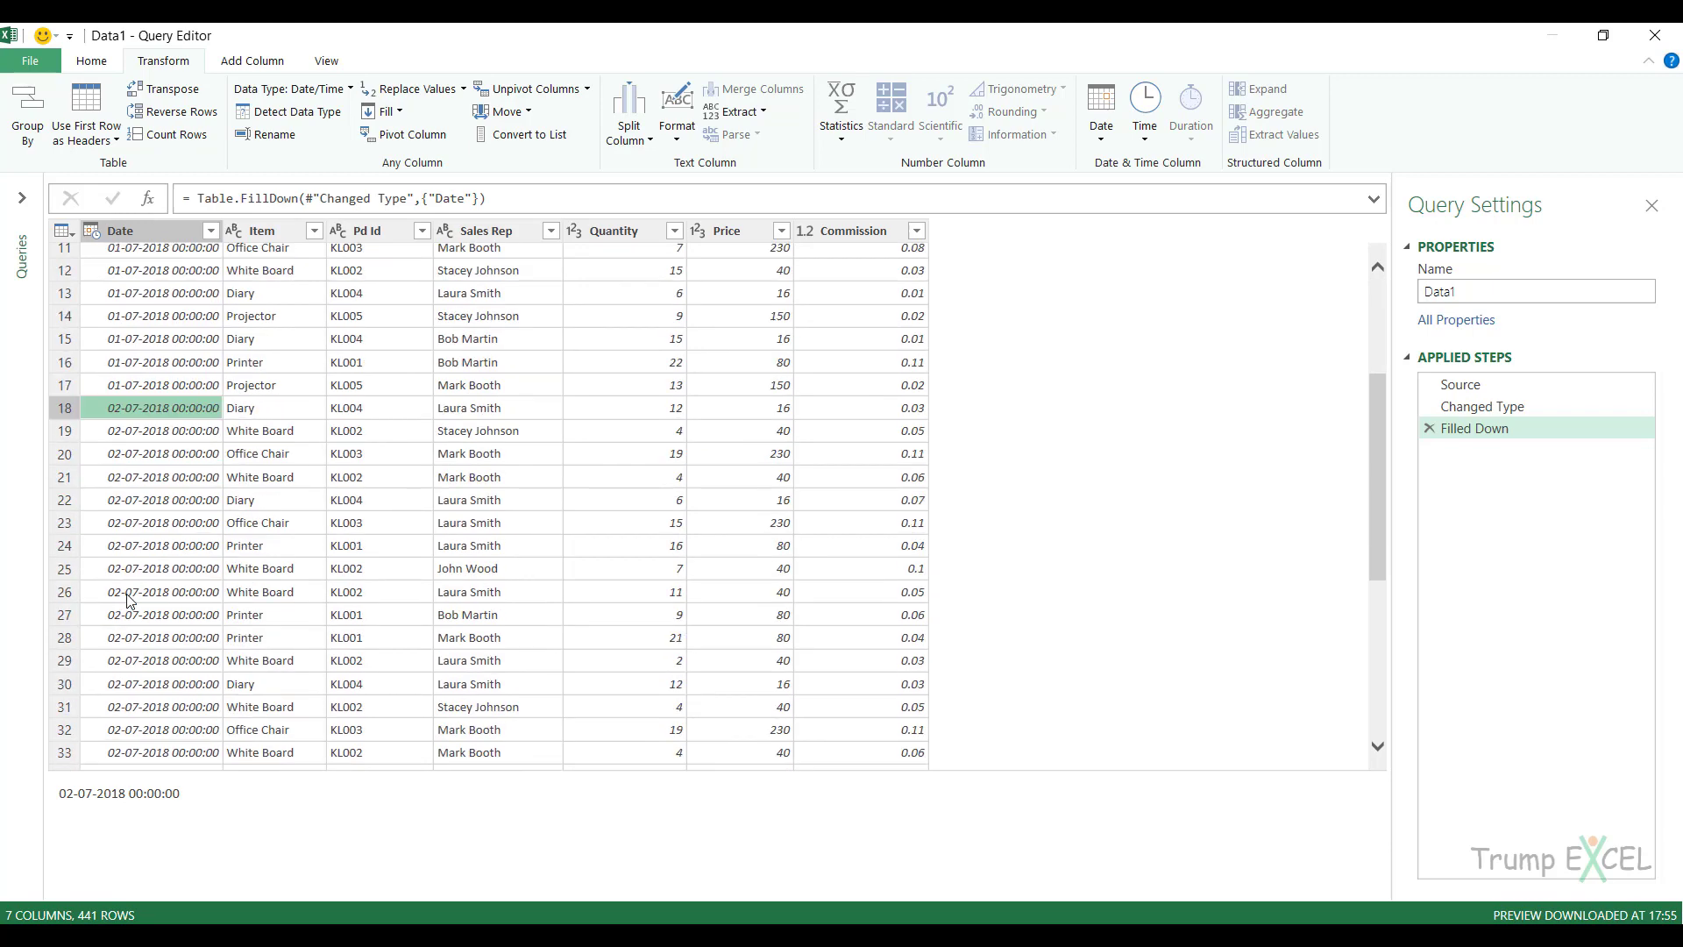
{"action": "scroll", "scroll_direction": "down", "scroll_amount": 3}
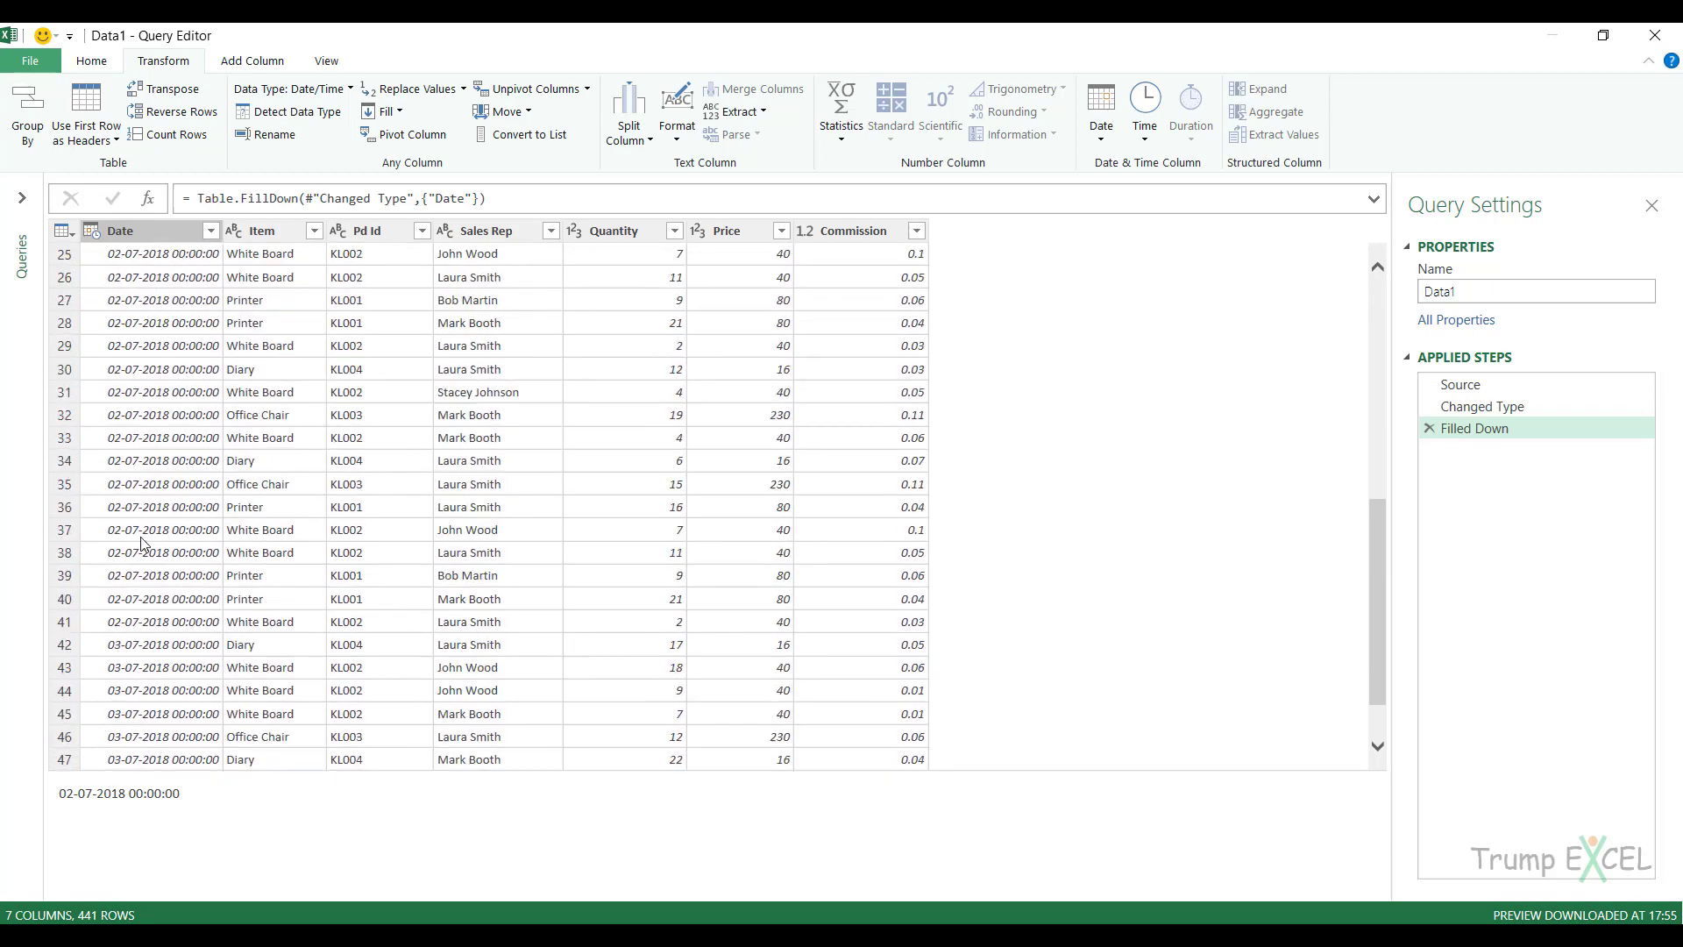
{"action": "scroll", "scroll_direction": "up", "scroll_amount": 3}
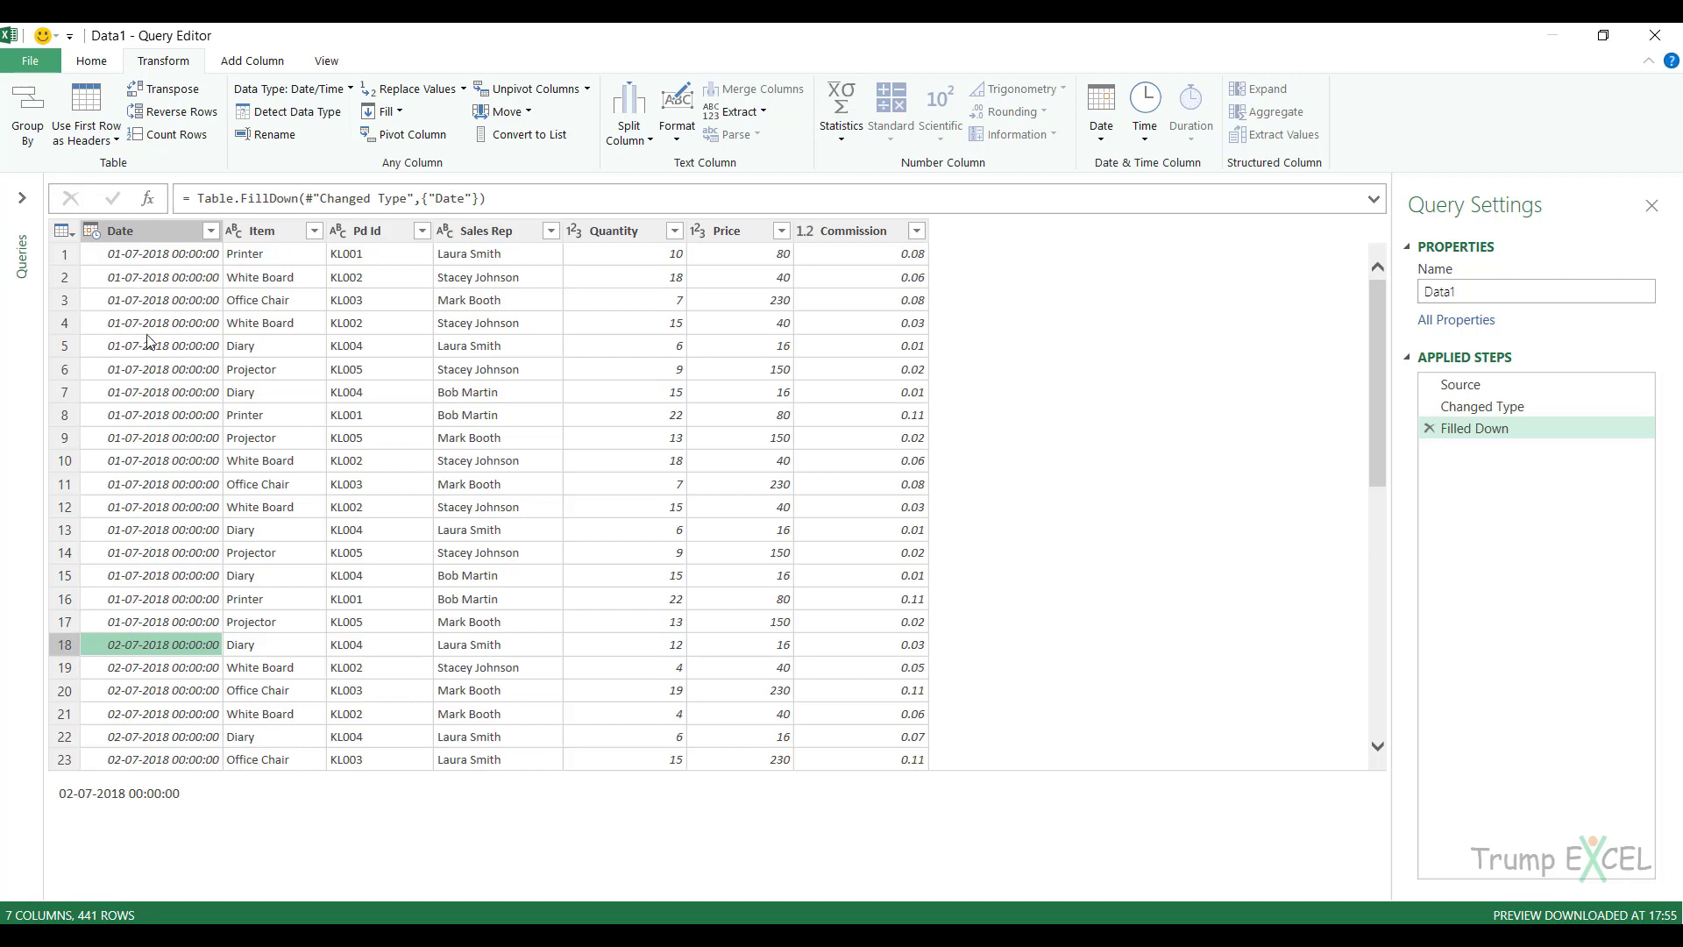
{"action": "mouse_move", "coordinate": [156, 461]}
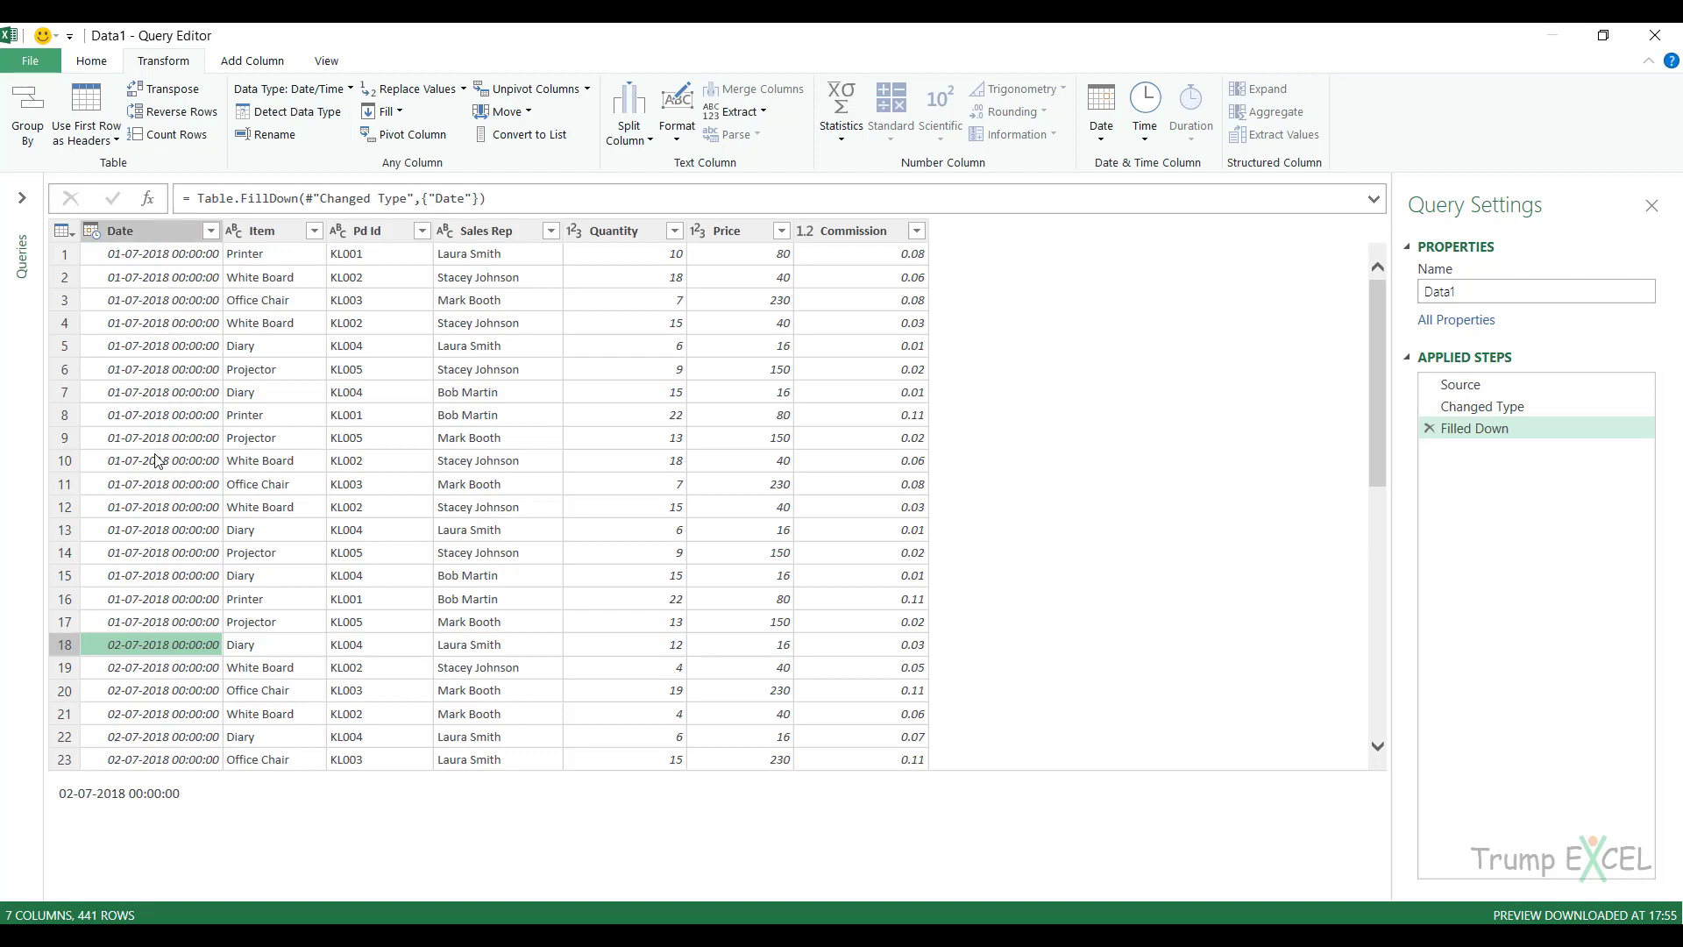
{"action": "mouse_move", "coordinate": [1297, 419]}
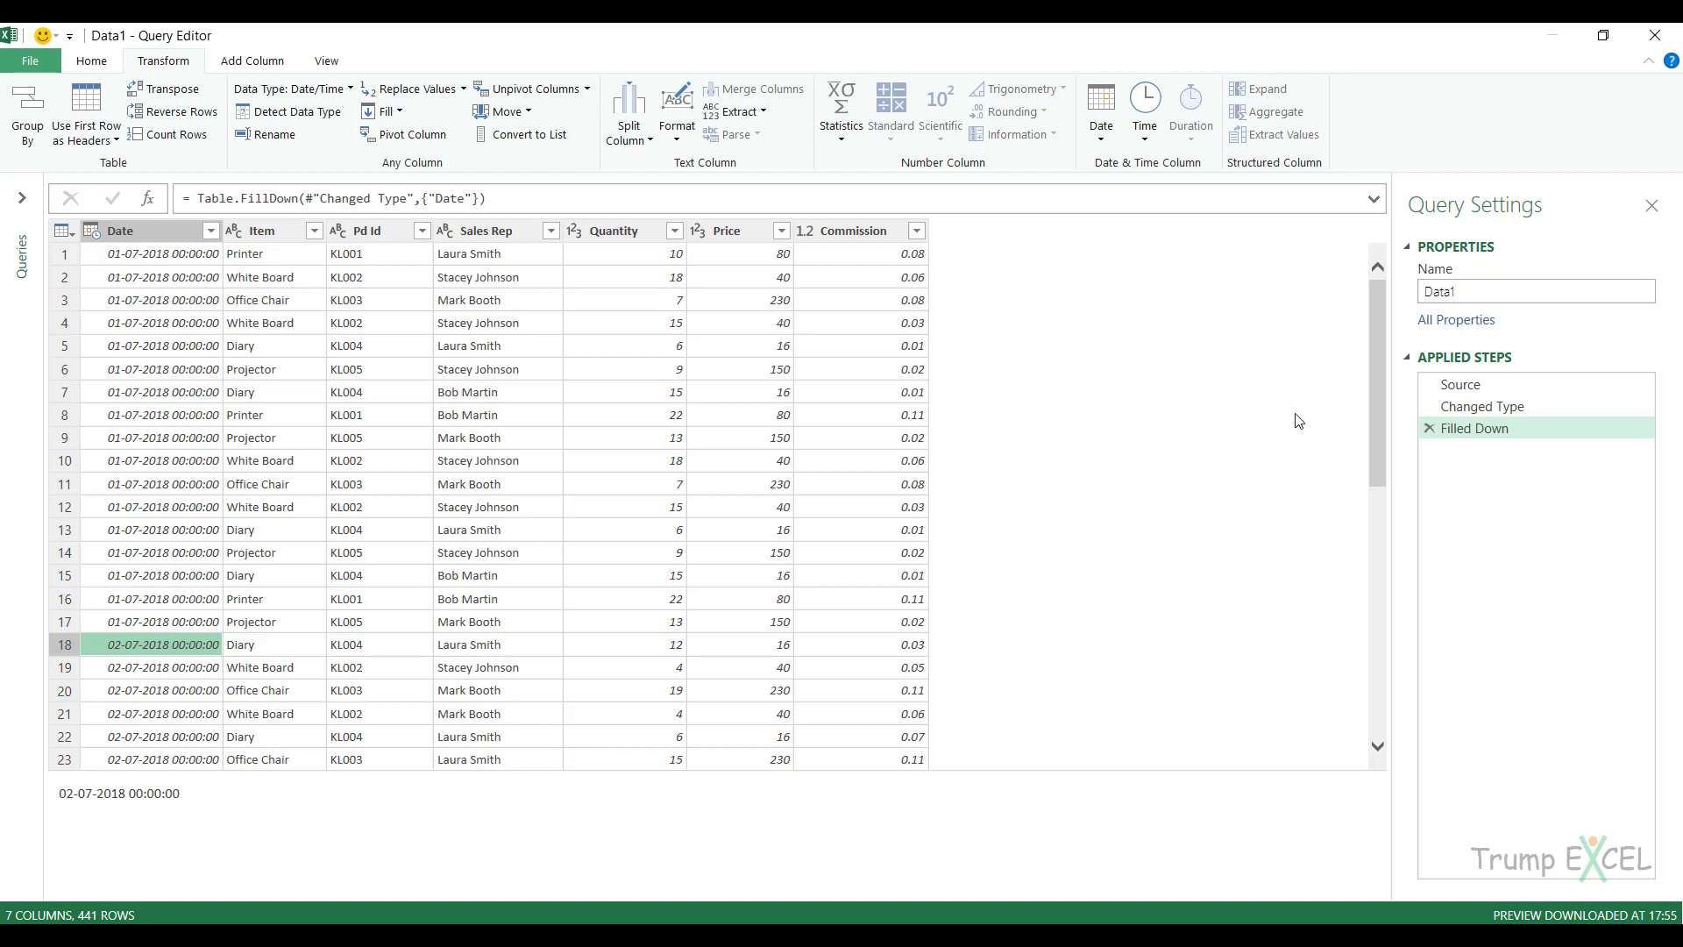
Delete the Filled Down step in Applied Steps so the Date nulls return.
{"action": "left_click", "coordinate": [1430, 428]}
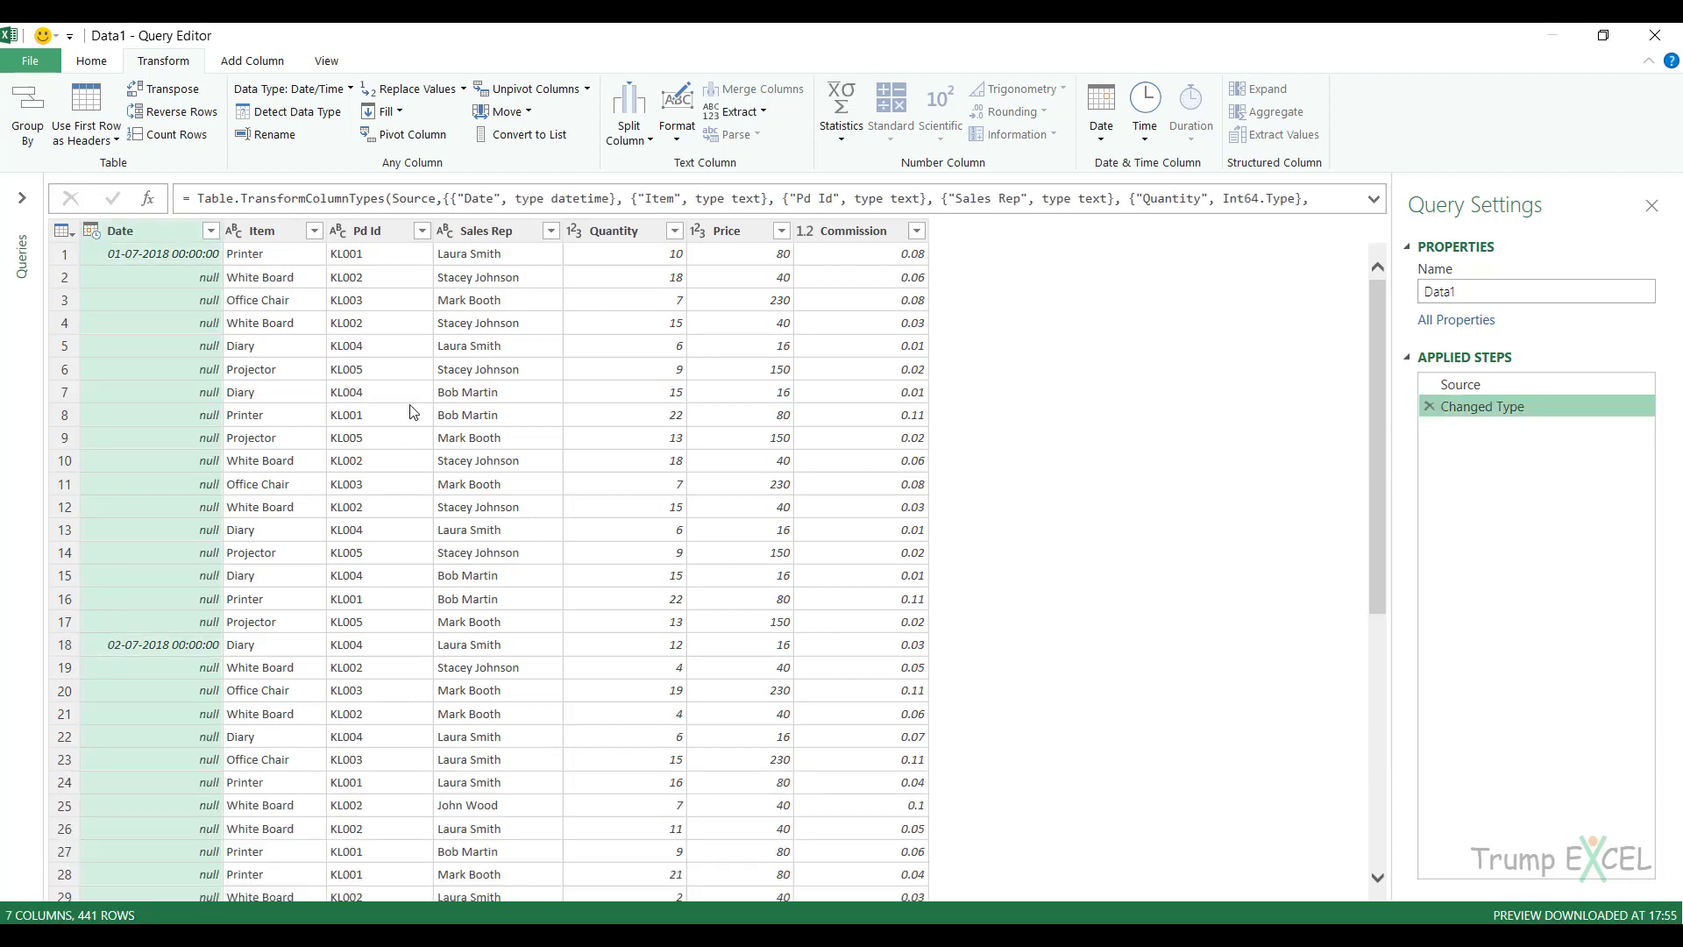
{"action": "mouse_move", "coordinate": [123, 668]}
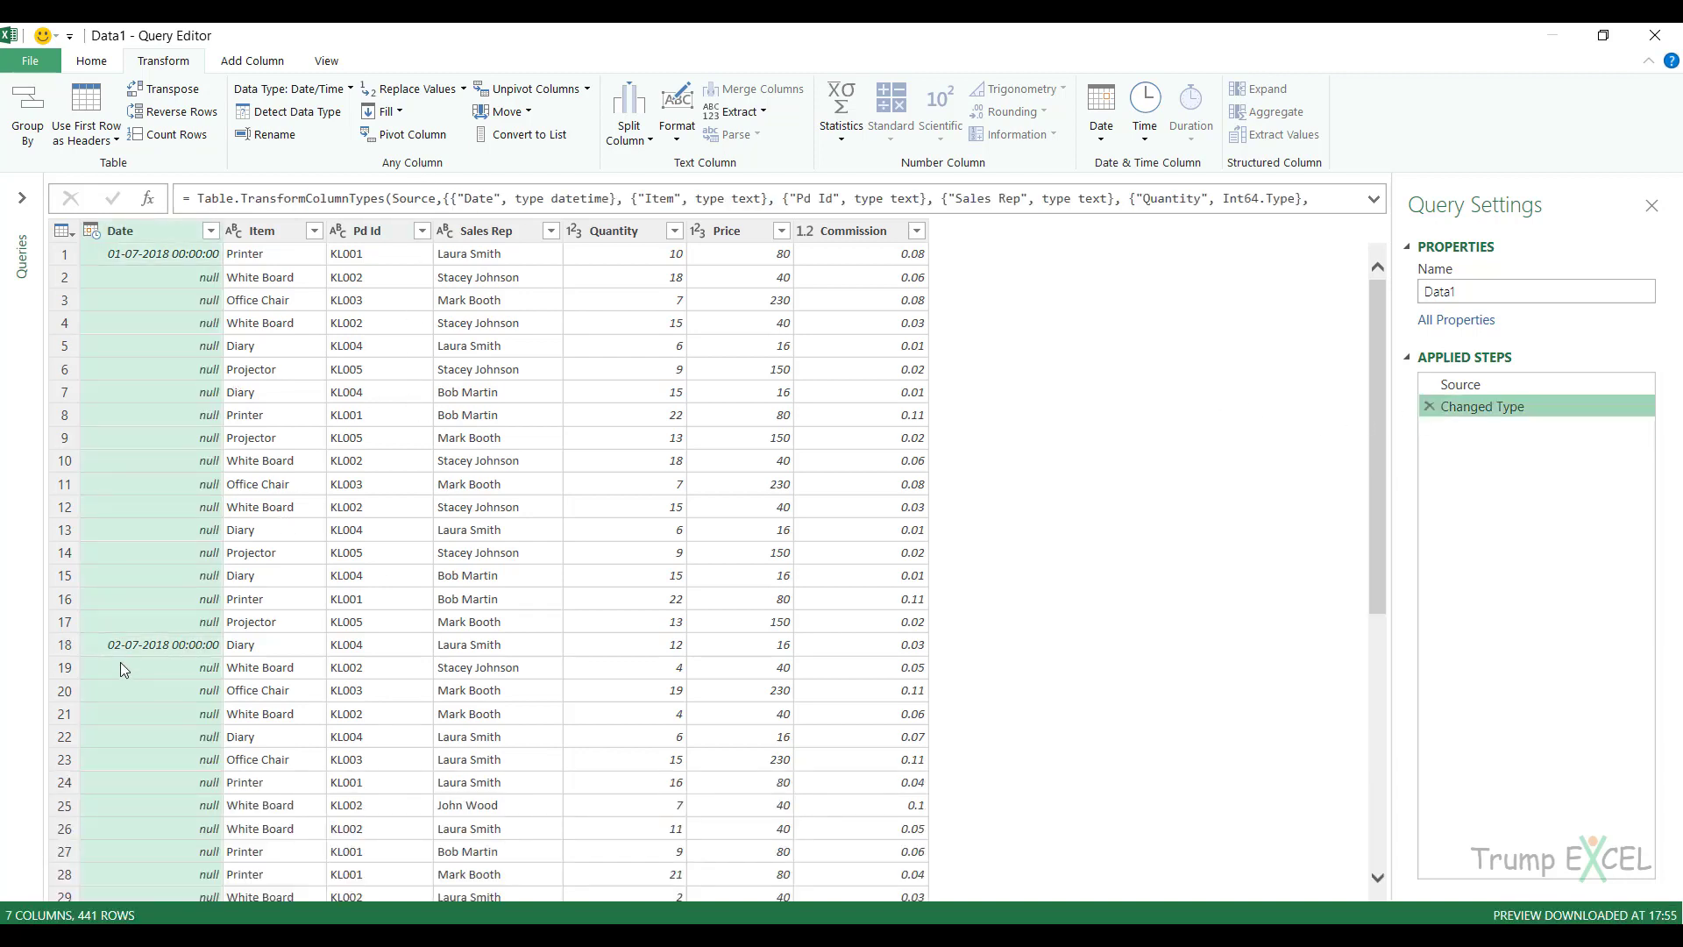
{"action": "mouse_move", "coordinate": [200, 324]}
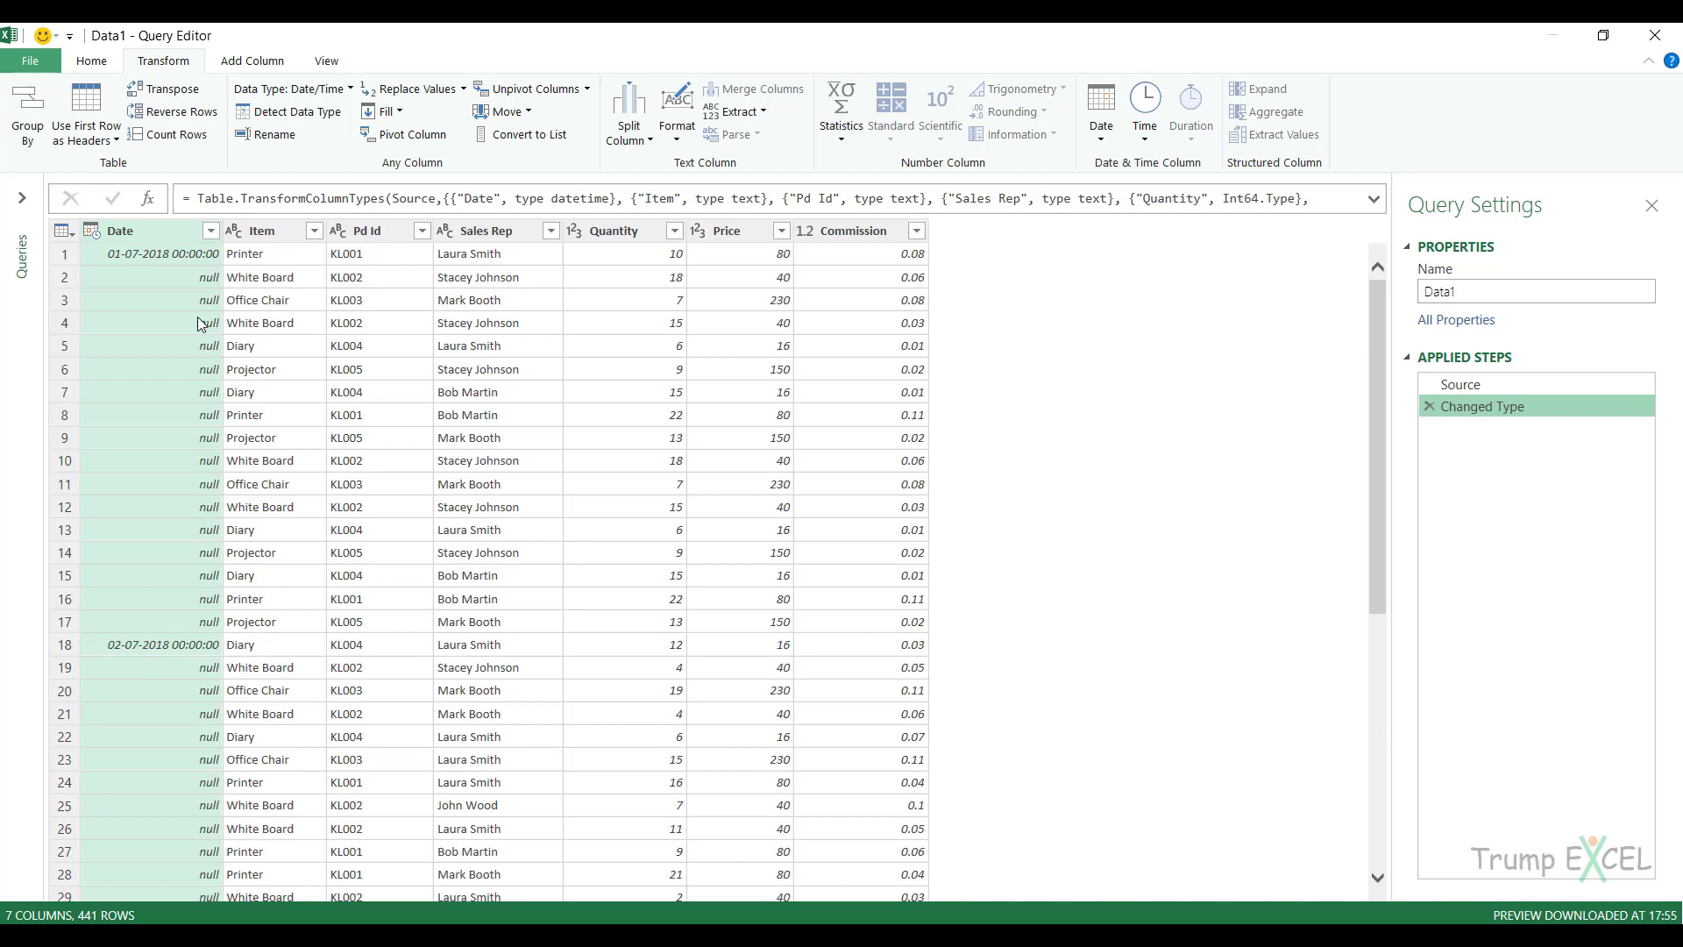
{"action": "mouse_move", "coordinate": [154, 260]}
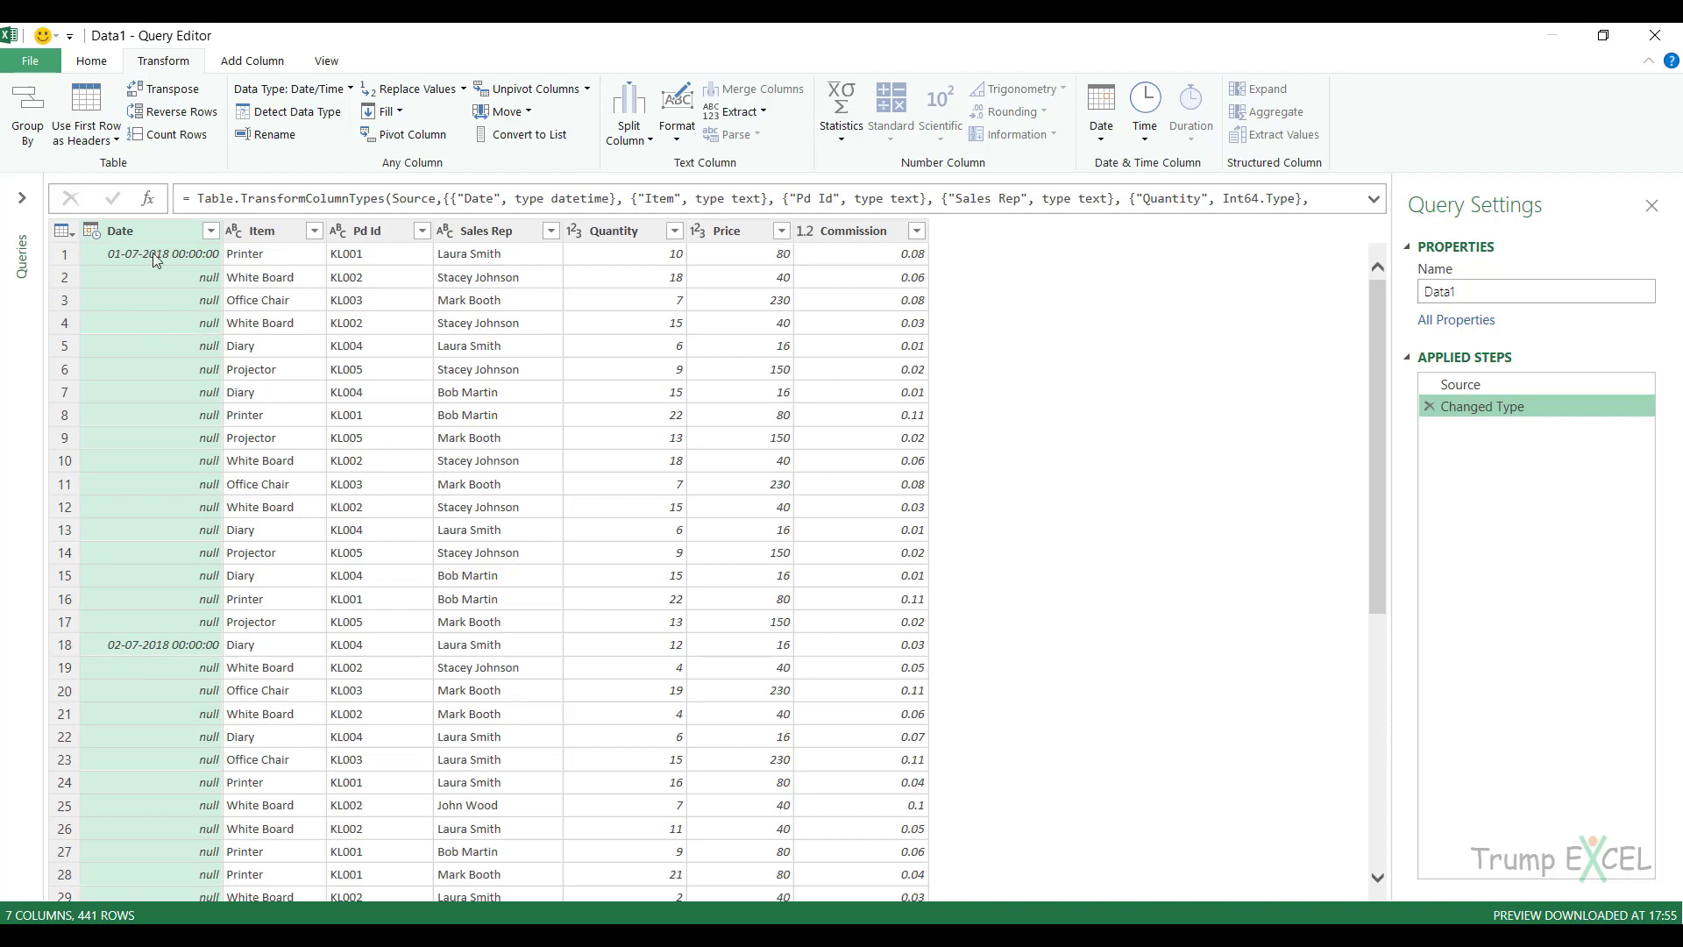
{"action": "mouse_move", "coordinate": [210, 653]}
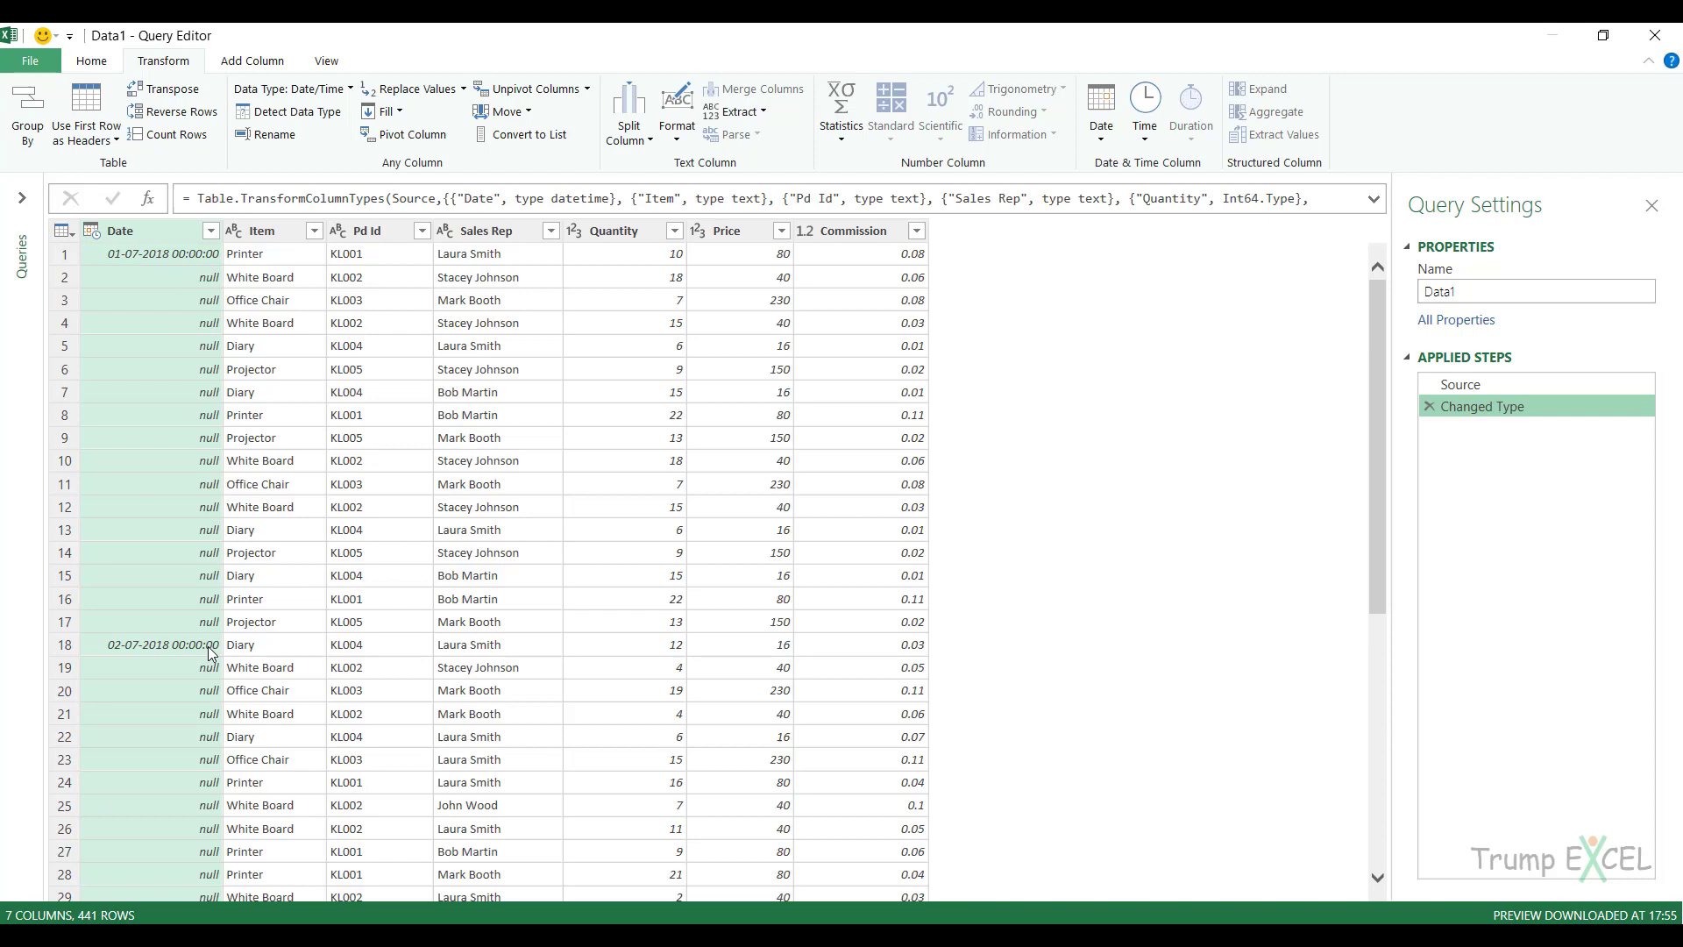
{"action": "mouse_move", "coordinate": [136, 649]}
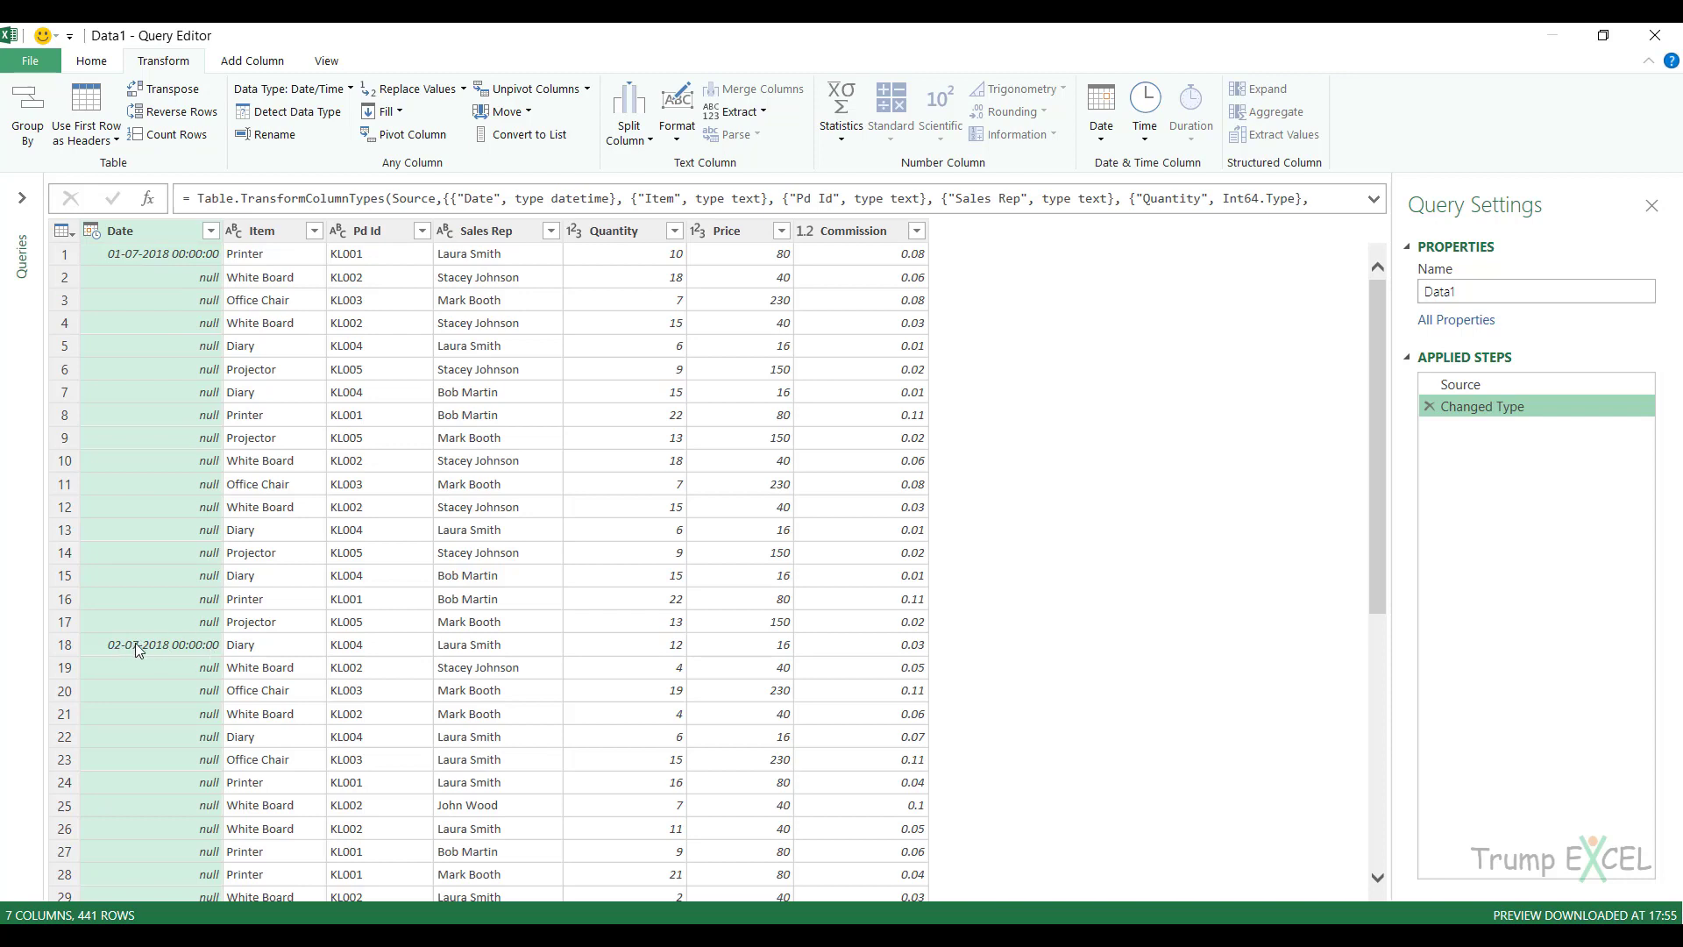
{"action": "mouse_move", "coordinate": [333, 148]}
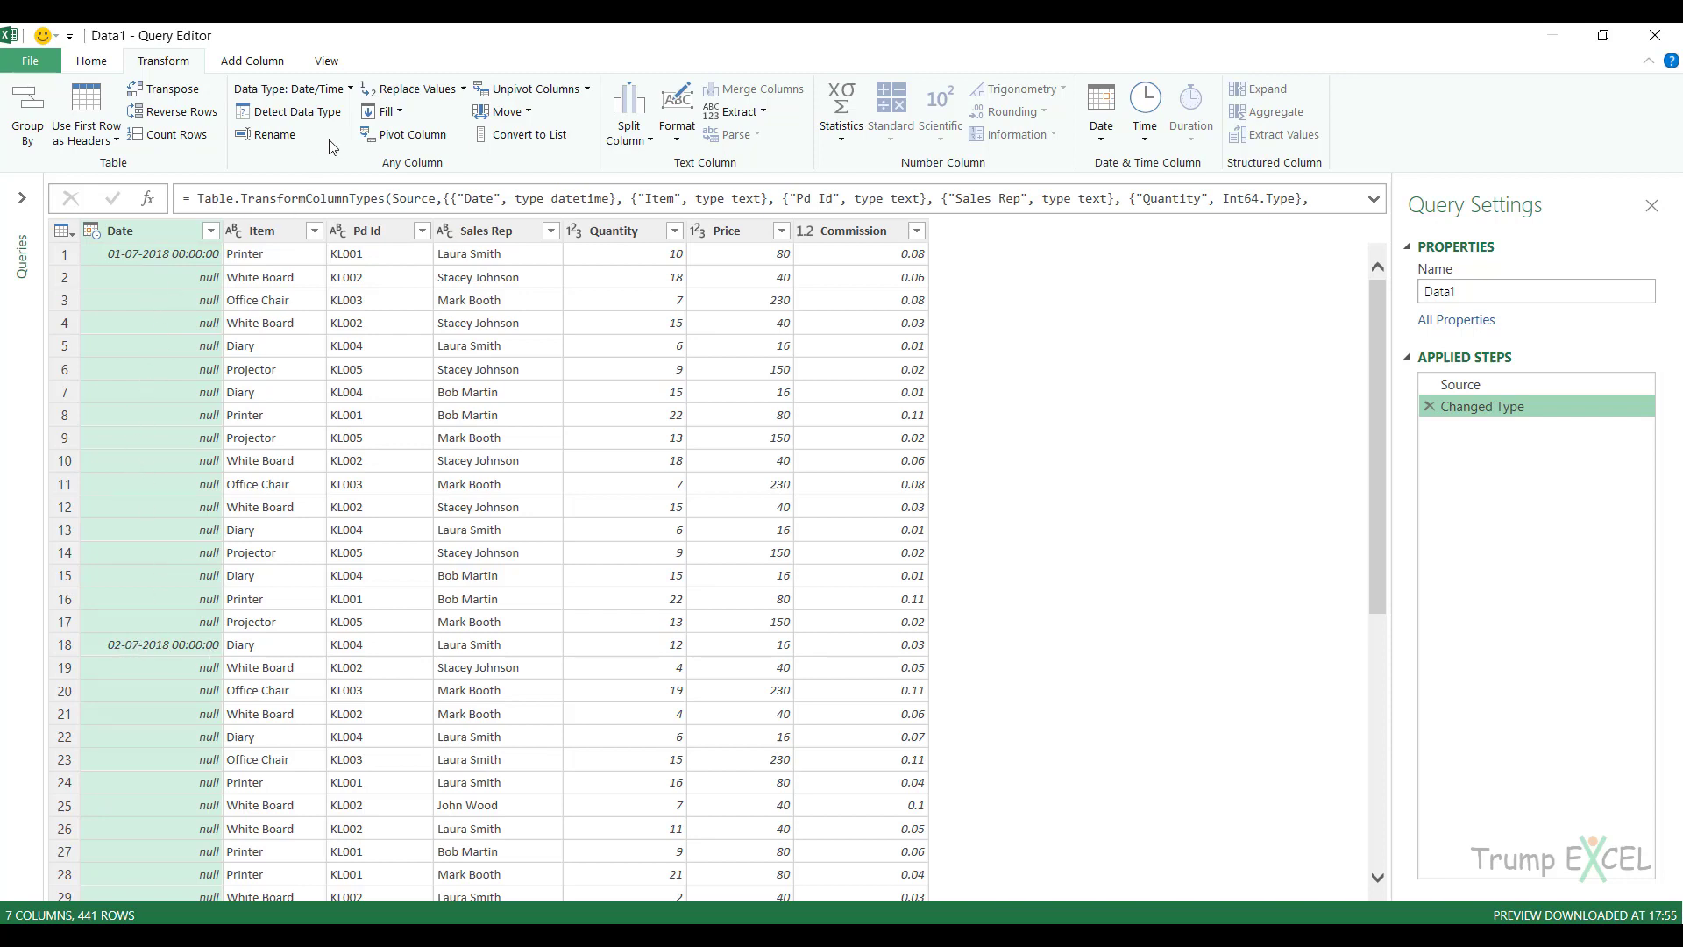
{"action": "left_click", "coordinate": [386, 111]}
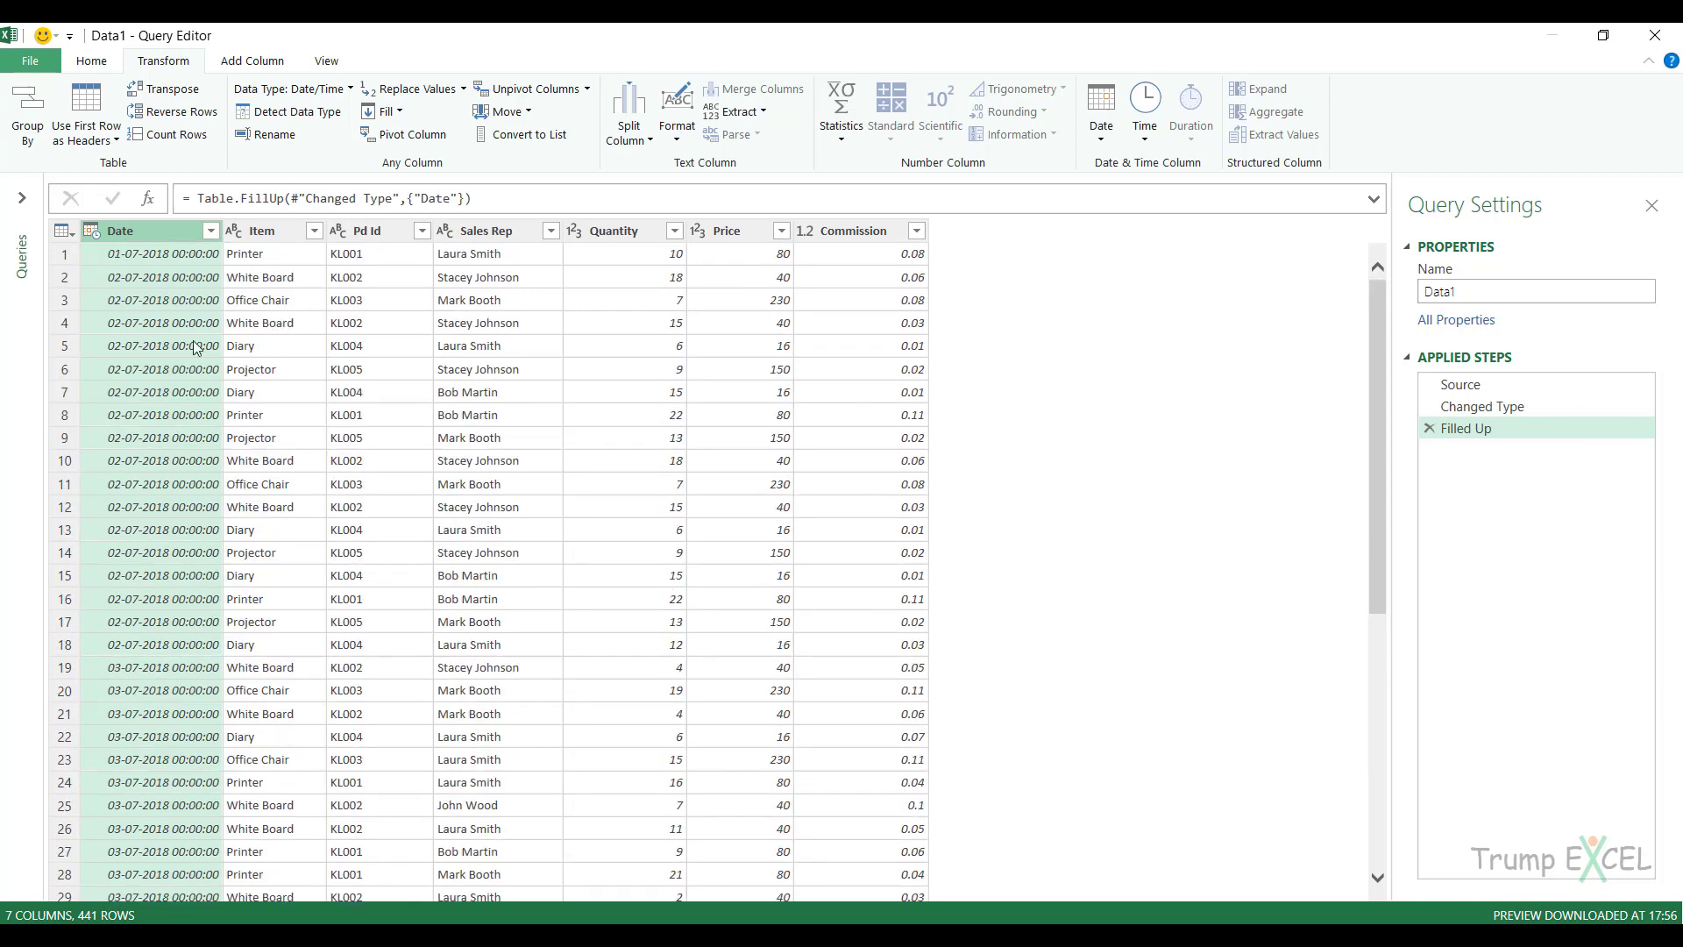
{"action": "mouse_move", "coordinate": [496, 310]}
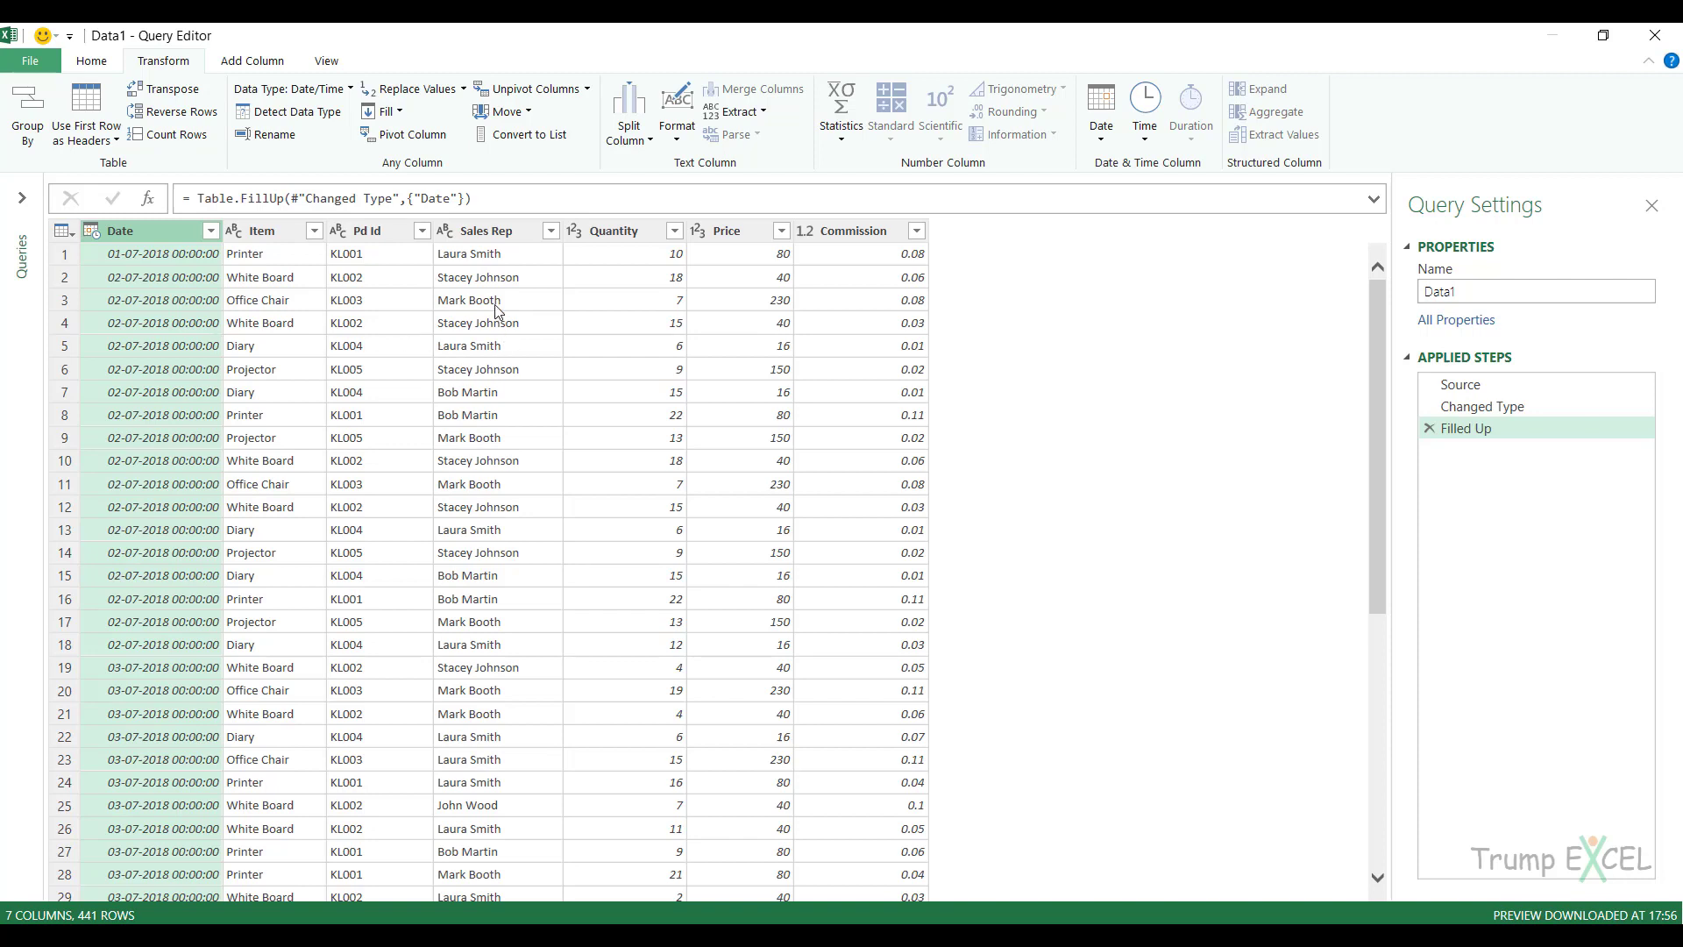
{"action": "mouse_move", "coordinate": [418, 121]}
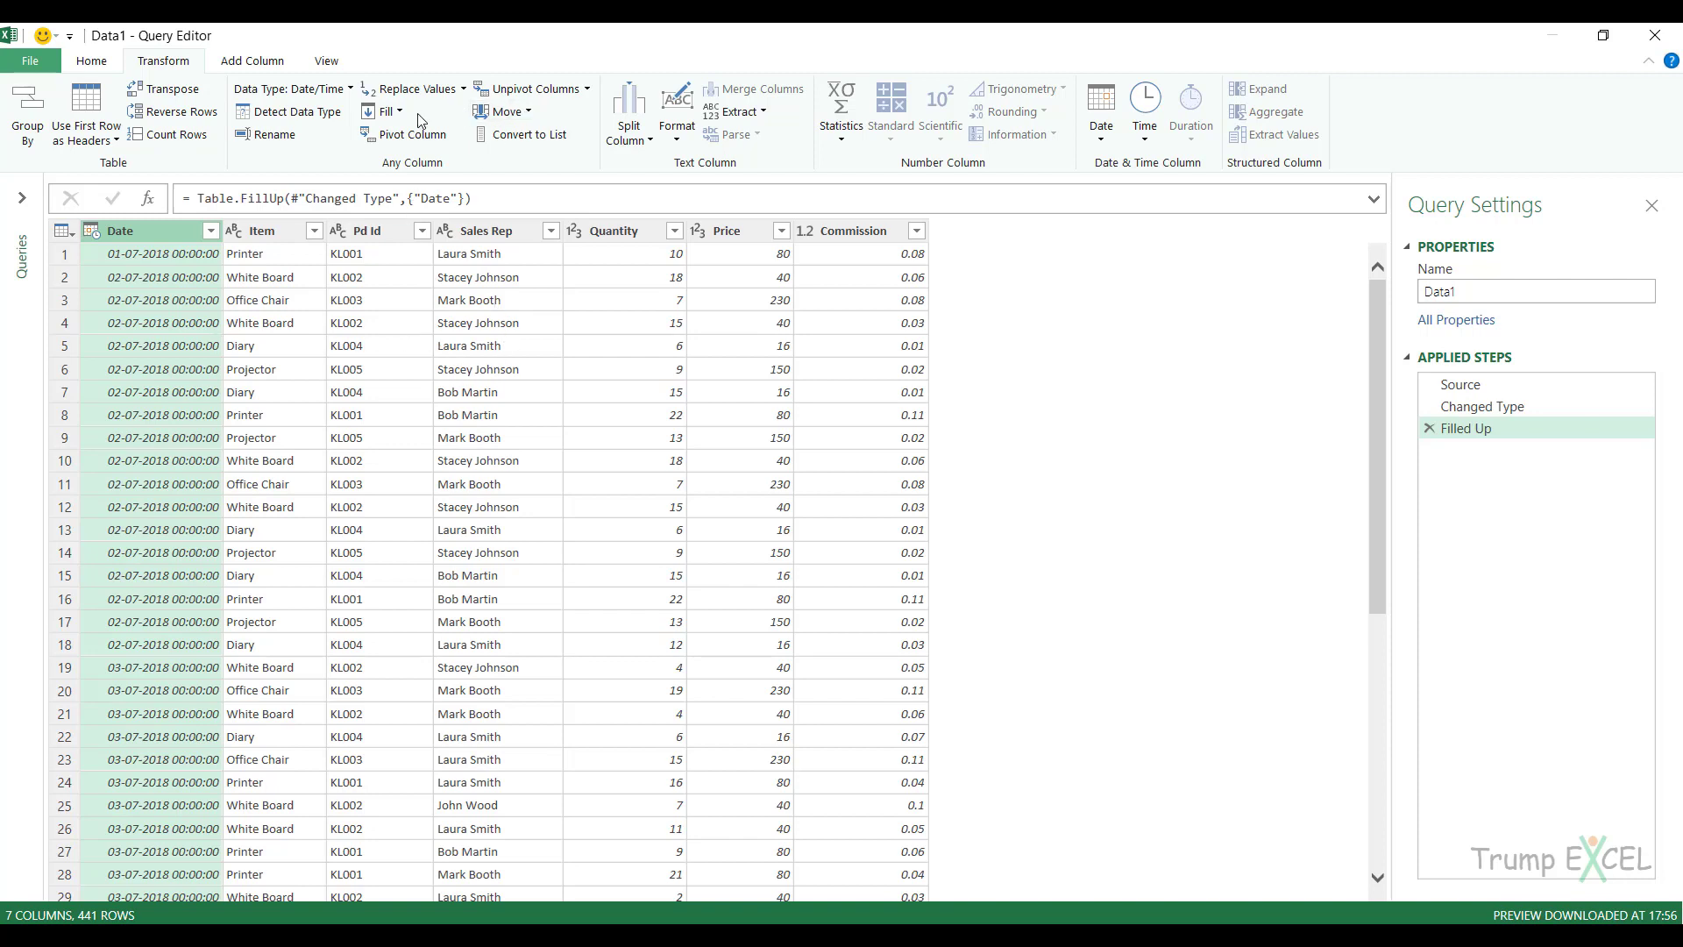